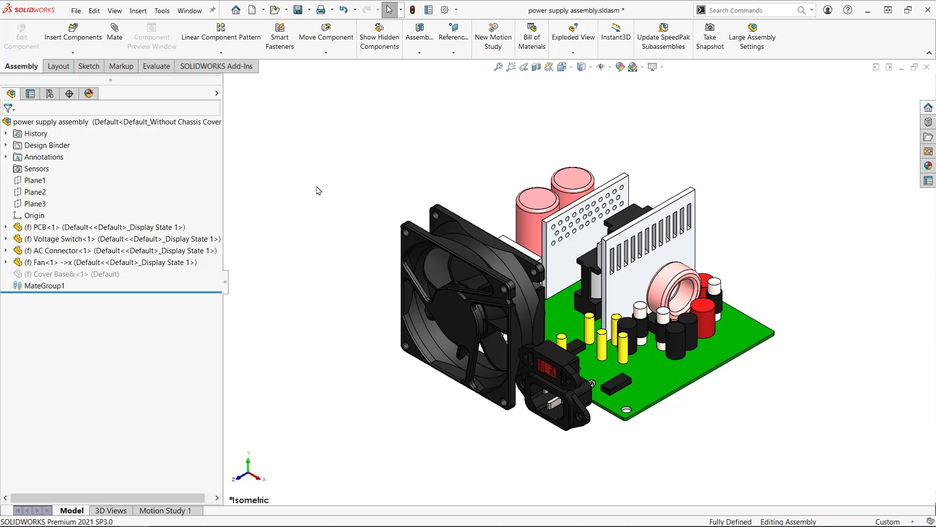
{"action": "mouse_move", "coordinate": [460, 272]}
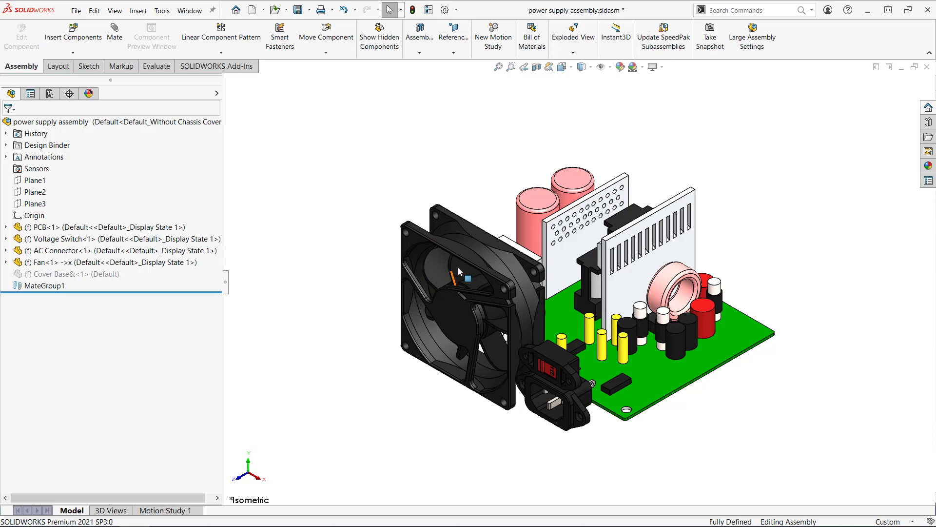
{"action": "mouse_move", "coordinate": [559, 374]}
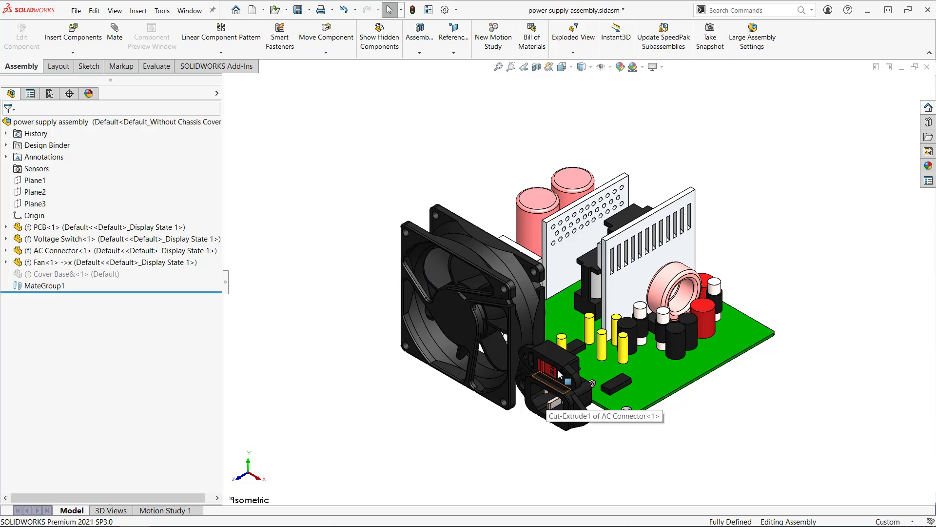
{"action": "mouse_move", "coordinate": [392, 414]}
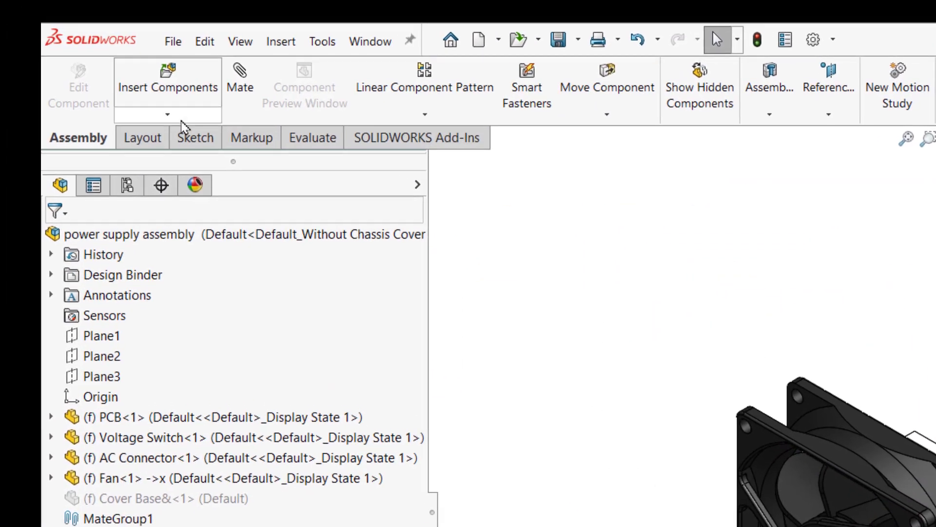
Insert a new in-context part, Part1, into the power supply assembly
{"action": "left_click", "coordinate": [167, 115]}
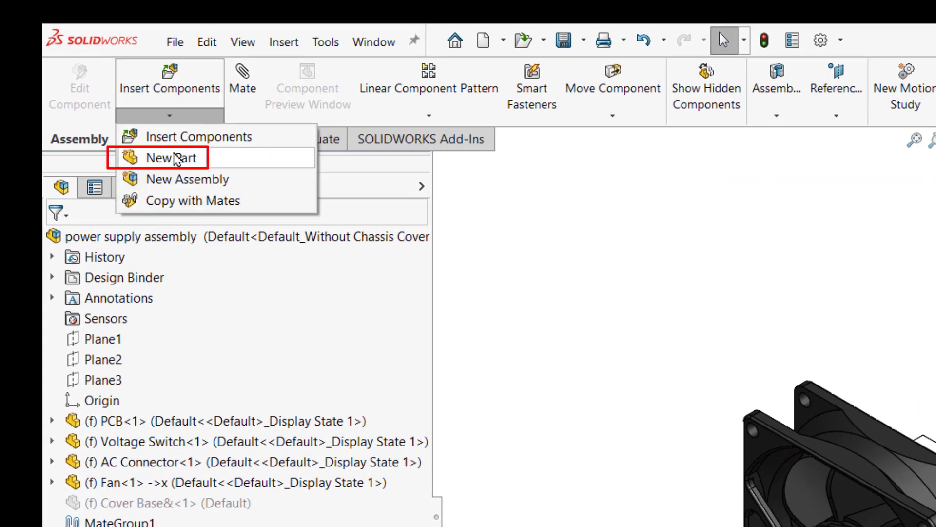
{"action": "left_click", "coordinate": [170, 157]}
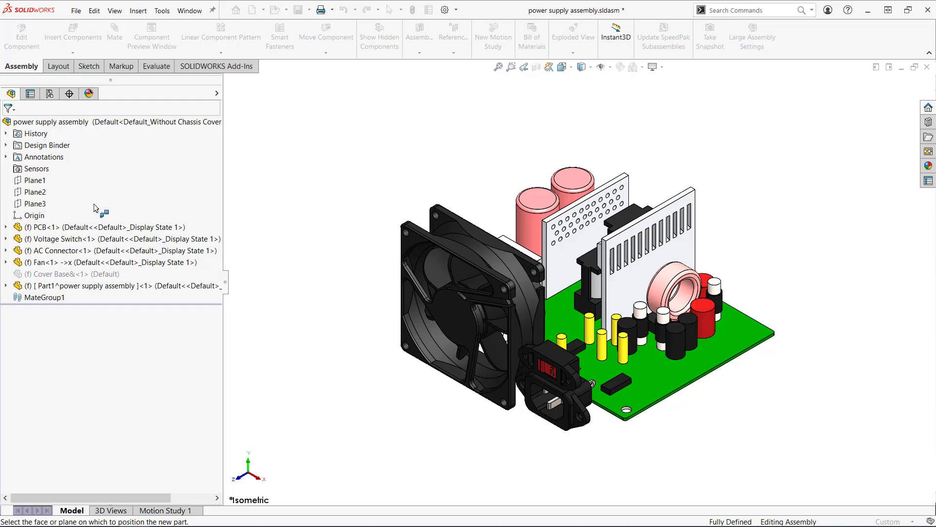
{"action": "mouse_move", "coordinate": [275, 215]}
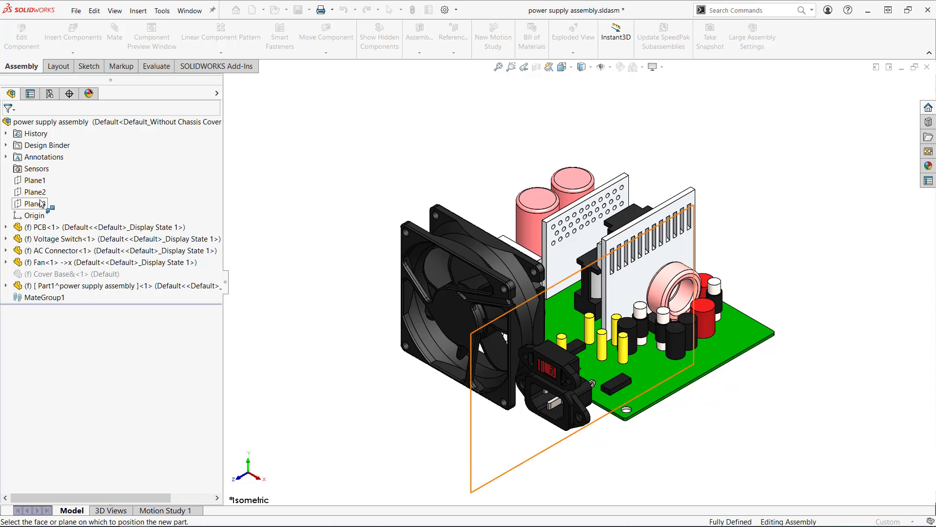
Sketch a centre rectangle on Plane3 enclosing the fan and PCB
{"action": "left_click", "coordinate": [33, 204]}
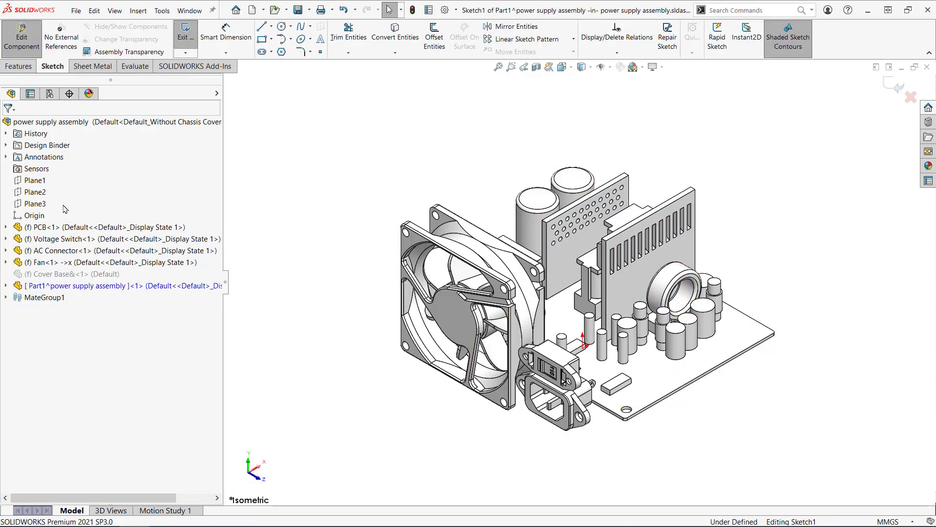
{"action": "mouse_move", "coordinate": [291, 227]}
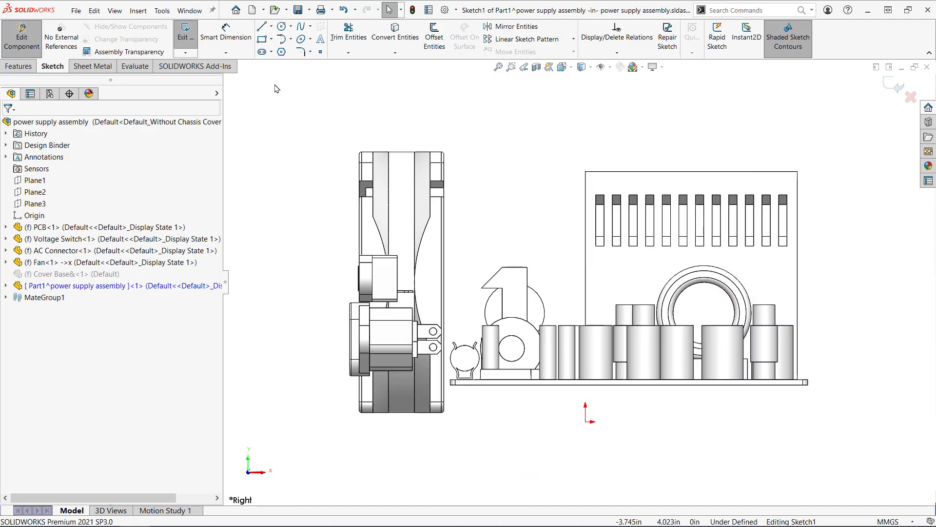
{"action": "left_click", "coordinate": [272, 40]}
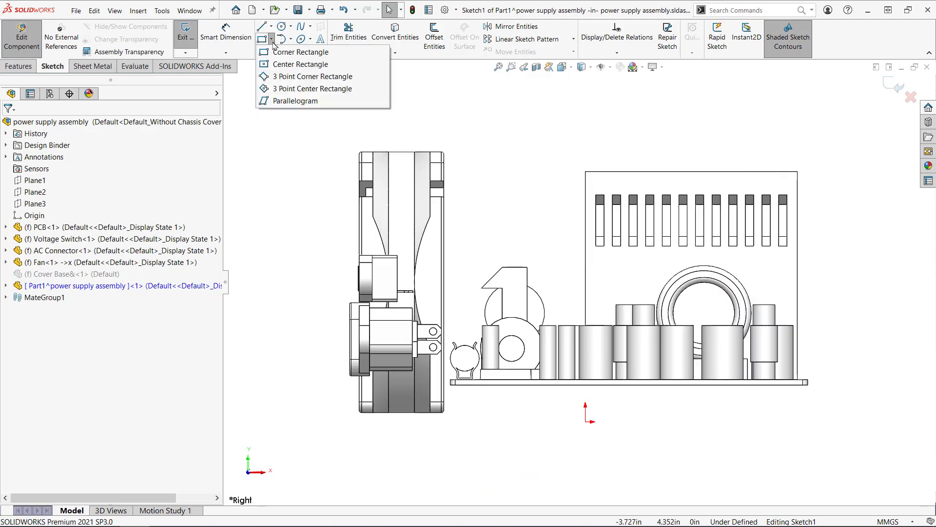
{"action": "left_click", "coordinate": [301, 64]}
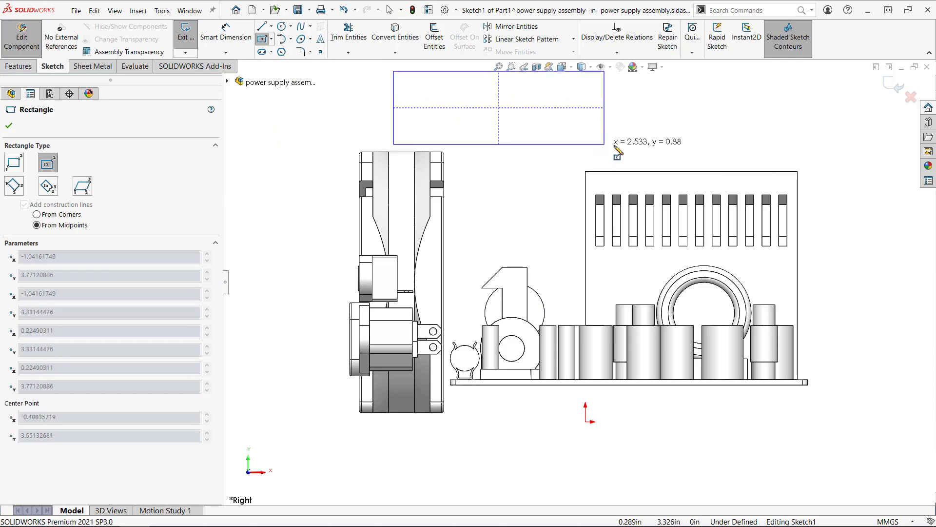
{"action": "left_click", "coordinate": [8, 126]}
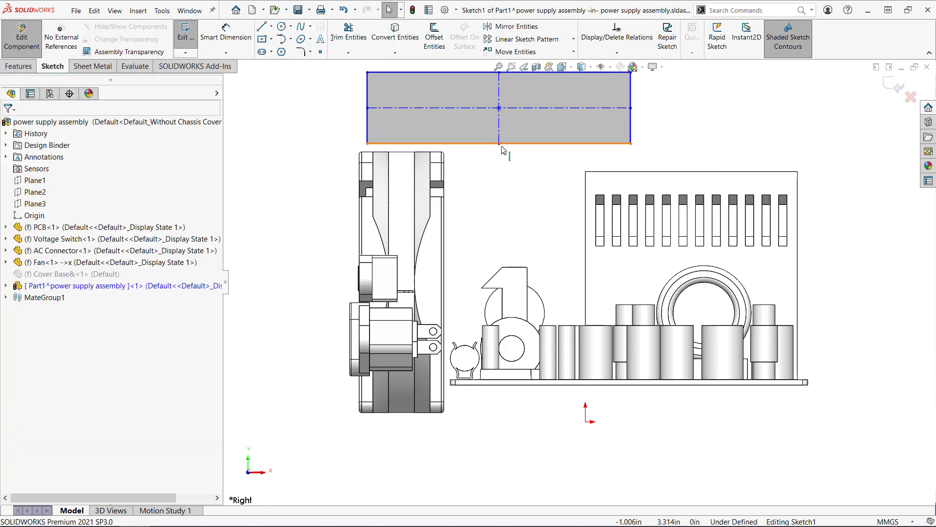
{"action": "left_click", "coordinate": [498, 144]}
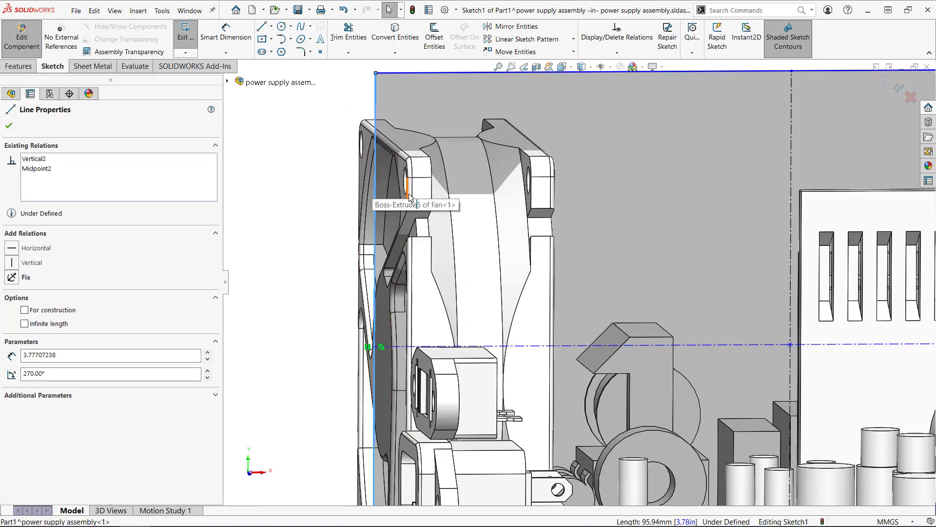
Make the side collinear with the fan edge and set the profile height to 90 mm
{"action": "left_click", "coordinate": [409, 203]}
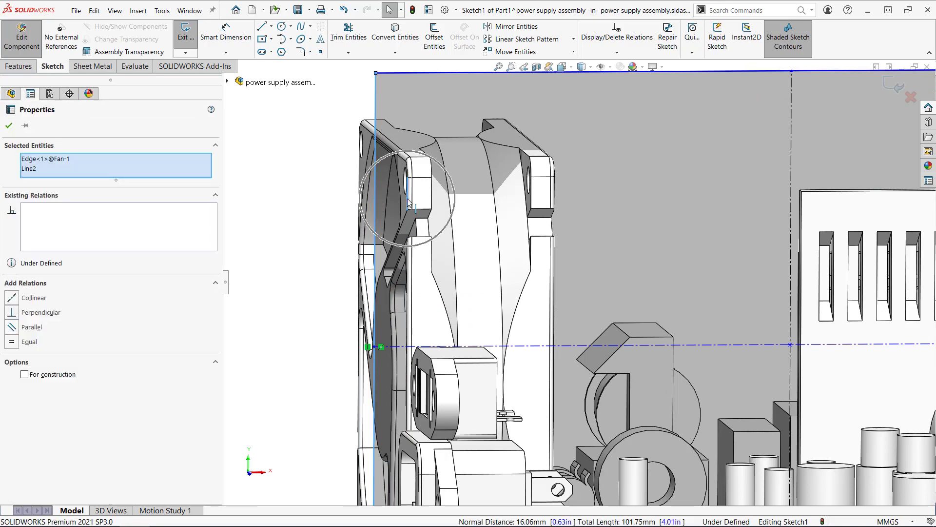
{"action": "left_click", "coordinate": [34, 297]}
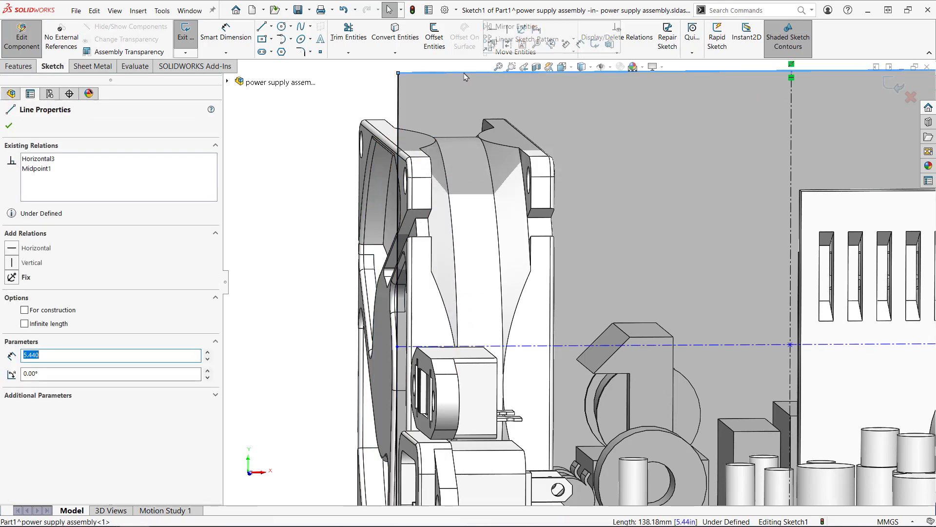
{"action": "left_click", "coordinate": [9, 126]}
{"action": "type", "text": "90"}
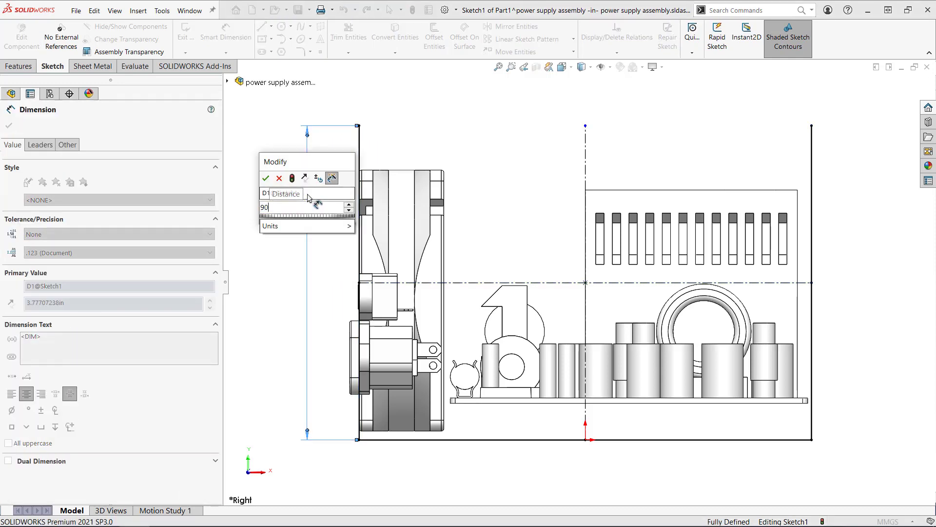
{"action": "left_click", "coordinate": [266, 178]}
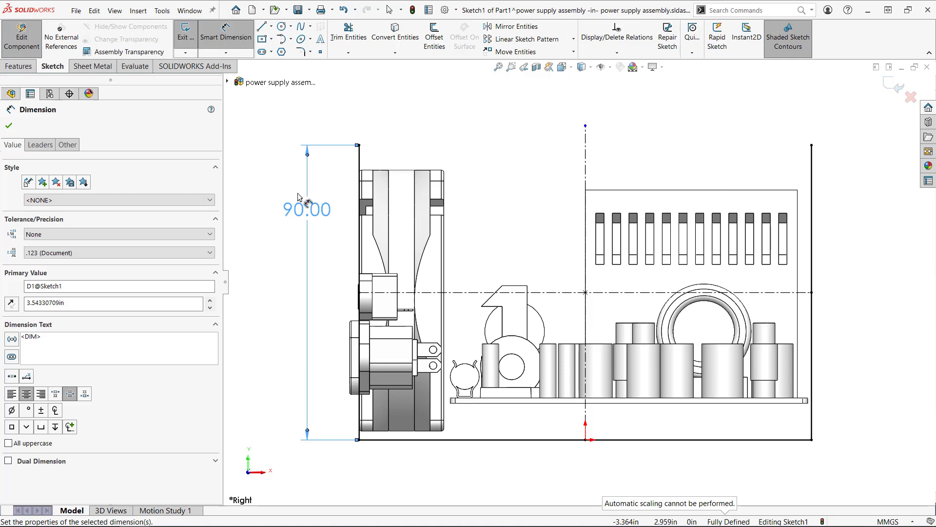
{"action": "mouse_move", "coordinate": [298, 196]}
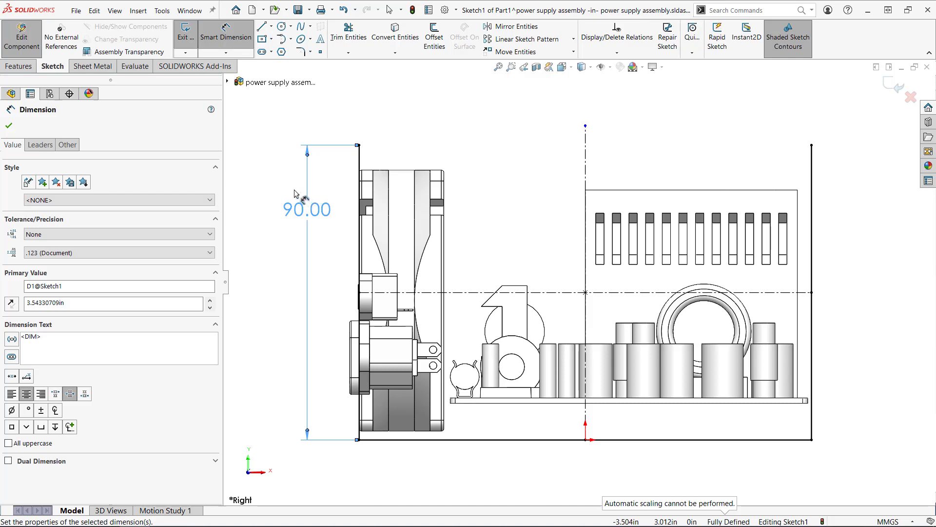
Create a 170 mm mid-plane base flange using the Steel English Units gauge table, direction reversed
{"action": "left_click", "coordinate": [91, 66]}
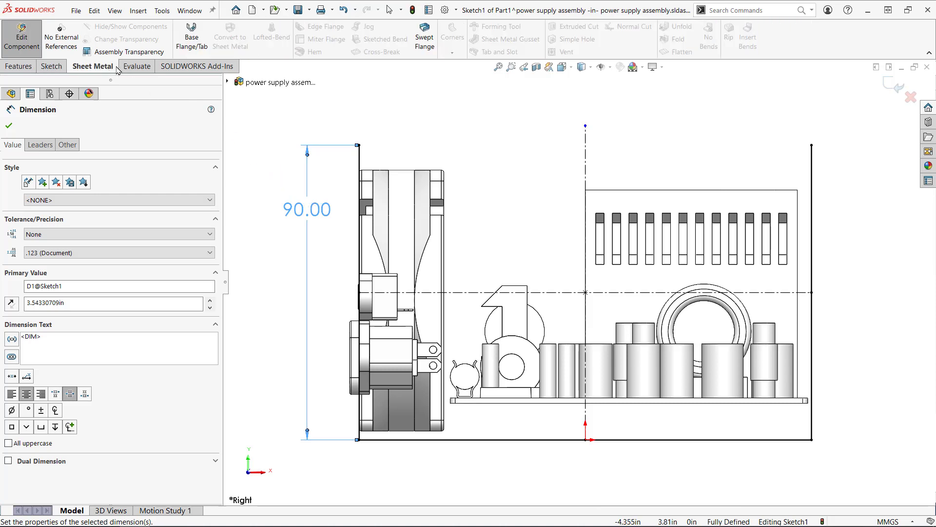
{"action": "left_click", "coordinate": [191, 35]}
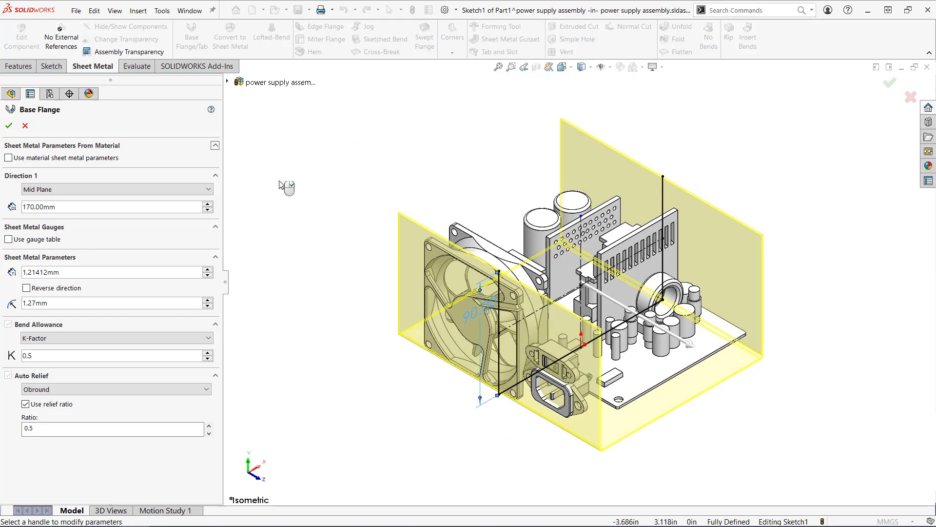
{"action": "left_click", "coordinate": [8, 239]}
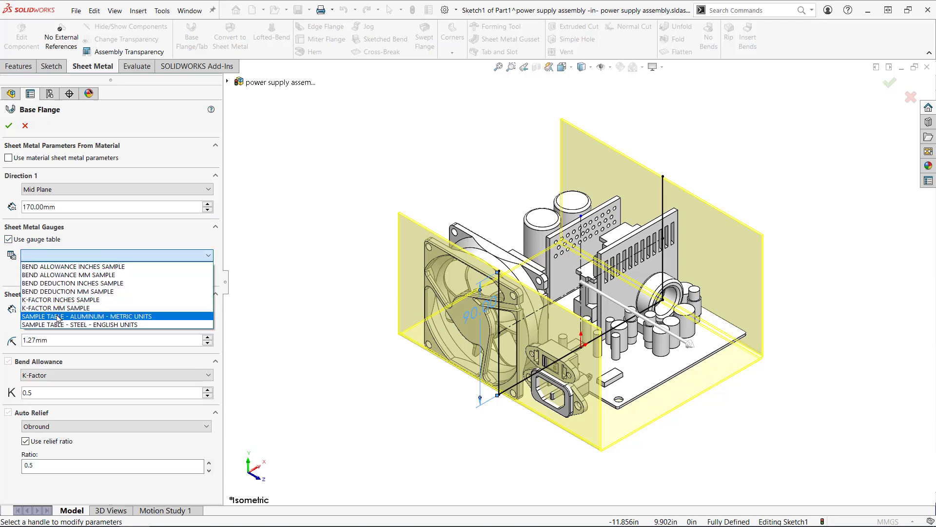
{"action": "left_click", "coordinate": [86, 324]}
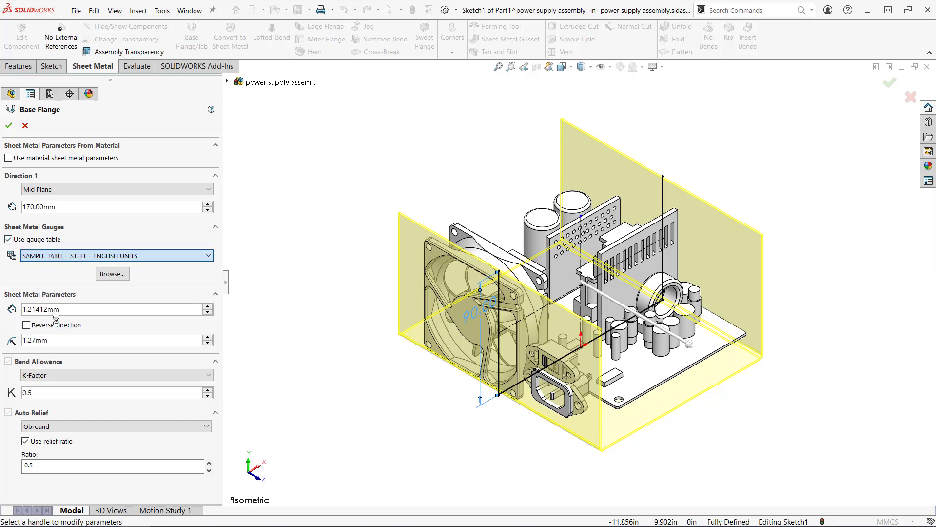
{"action": "left_click", "coordinate": [116, 254]}
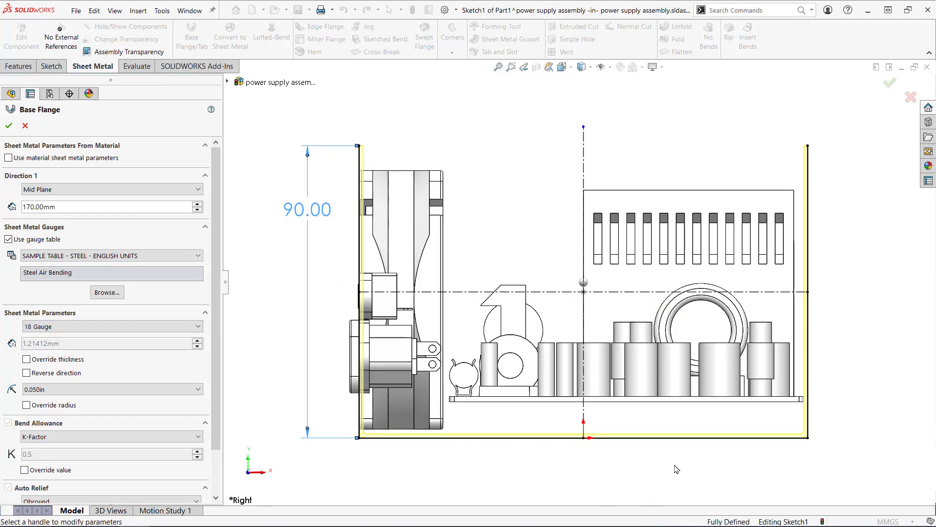
{"action": "left_click", "coordinate": [26, 372]}
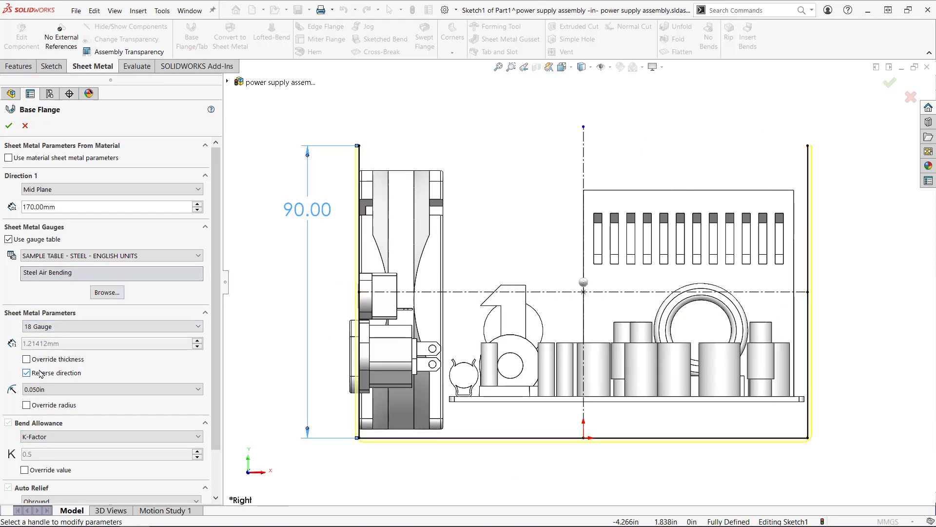
{"action": "left_click", "coordinate": [9, 126]}
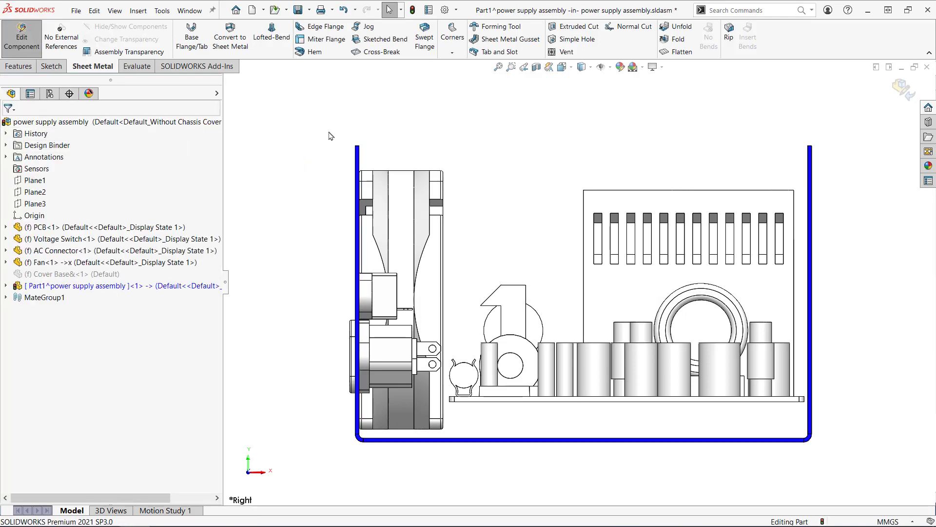
Add 15 mm edge flanges along the enclosure edges and begin a sketch on the front wall
{"action": "left_click", "coordinate": [324, 27]}
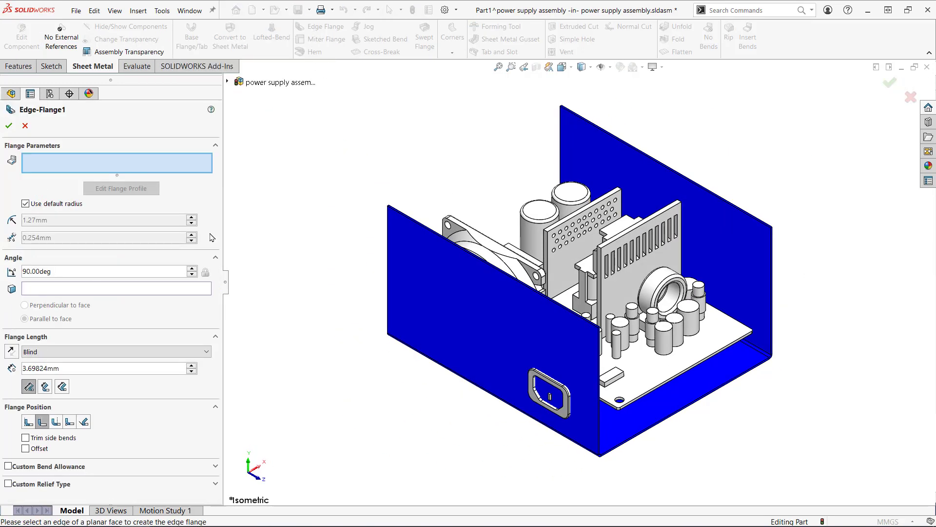
{"action": "left_click", "coordinate": [605, 388]}
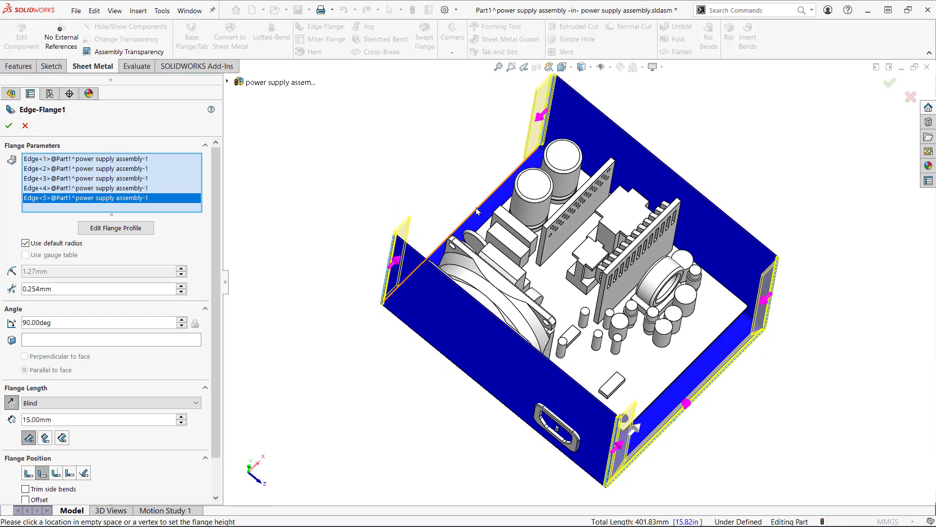
{"action": "left_click", "coordinate": [9, 126]}
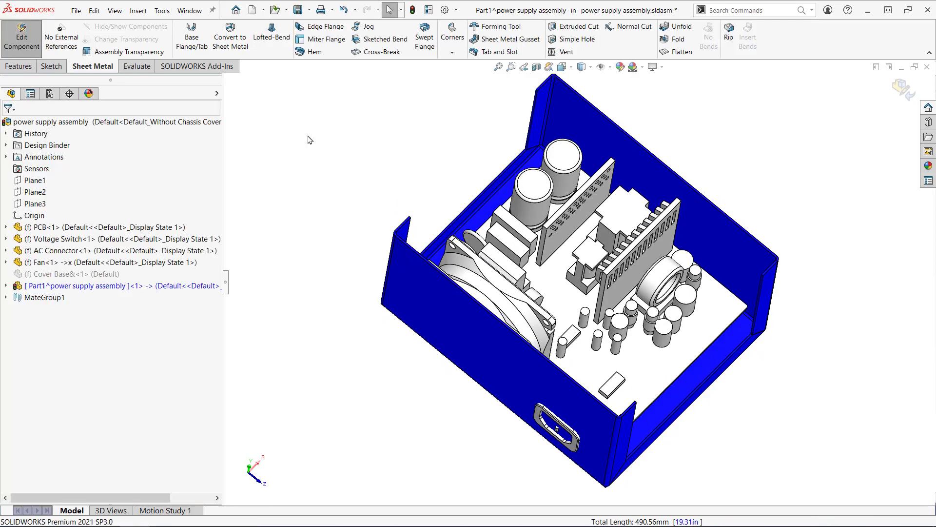
{"action": "left_click", "coordinate": [161, 9]}
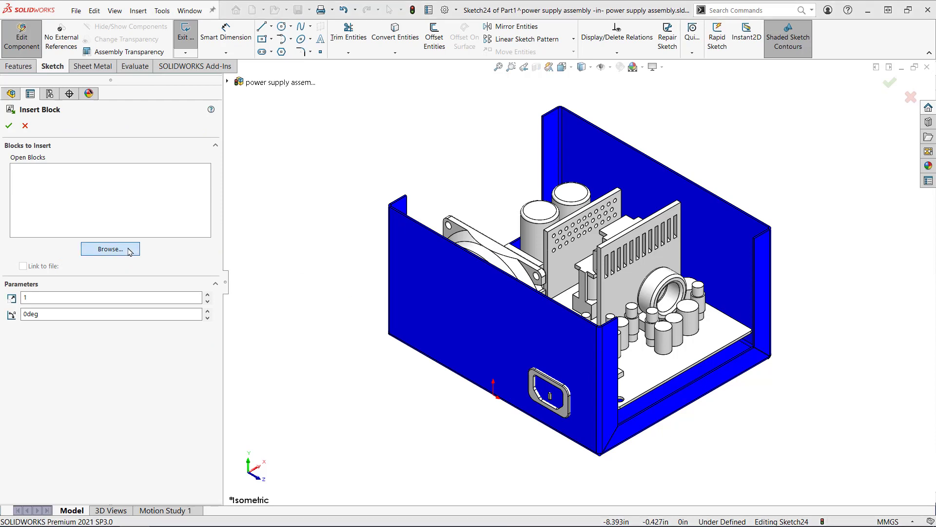
Insert the Block-Vent Sketch block onto the front wall and review its properties
{"action": "left_click", "coordinate": [110, 249]}
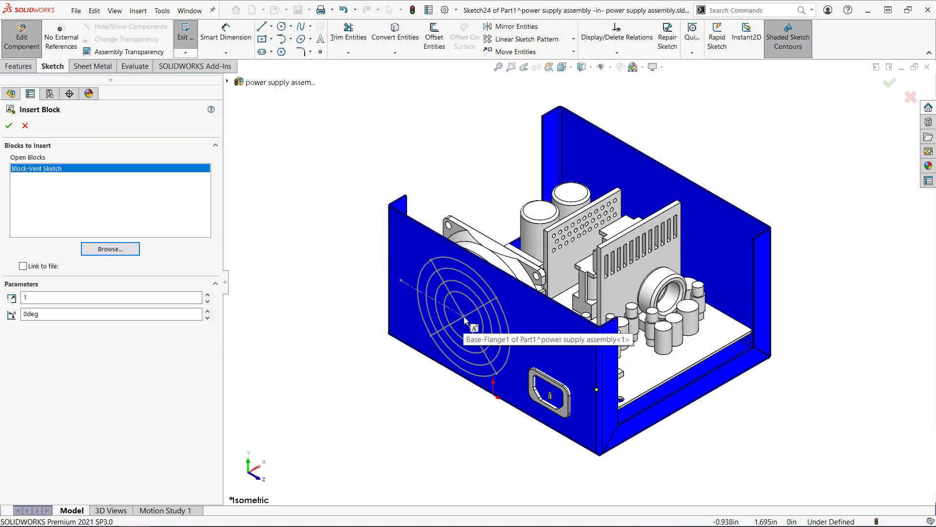
{"action": "left_click", "coordinate": [9, 126]}
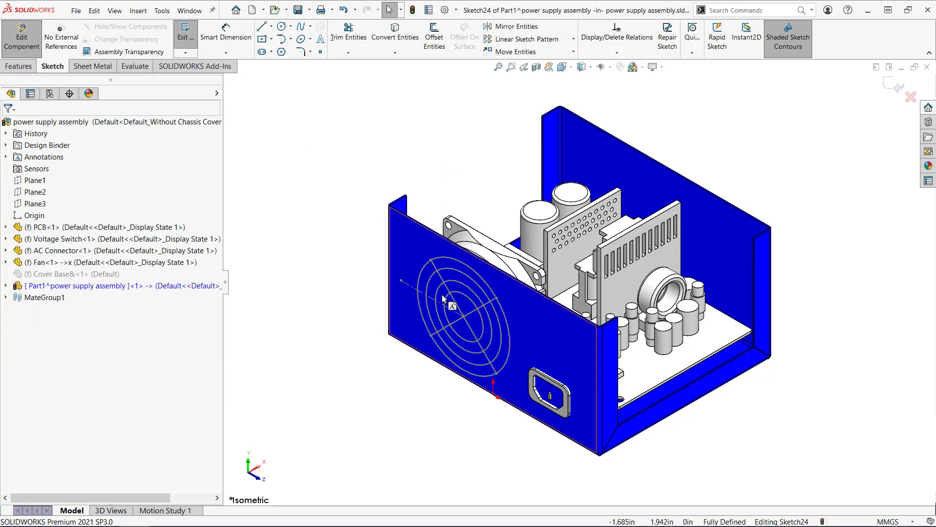
{"action": "left_click", "coordinate": [461, 368]}
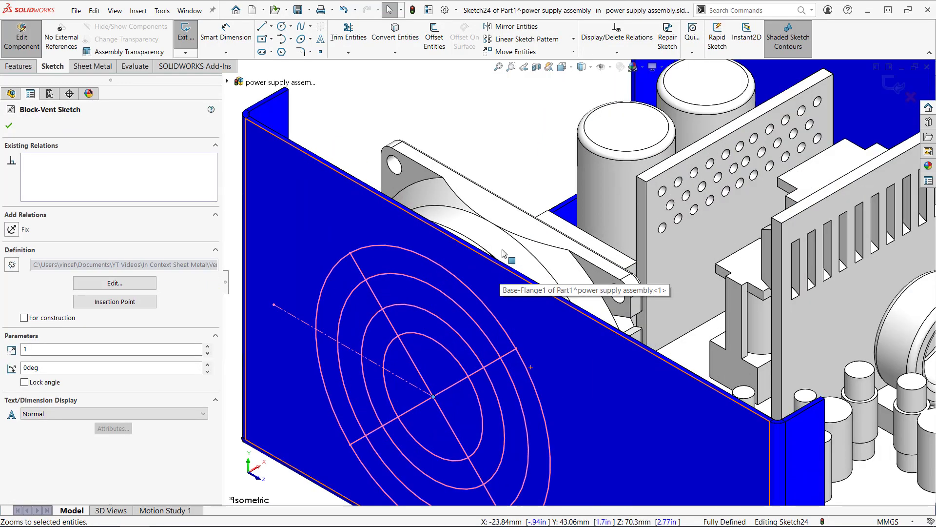
{"action": "mouse_move", "coordinate": [525, 251]}
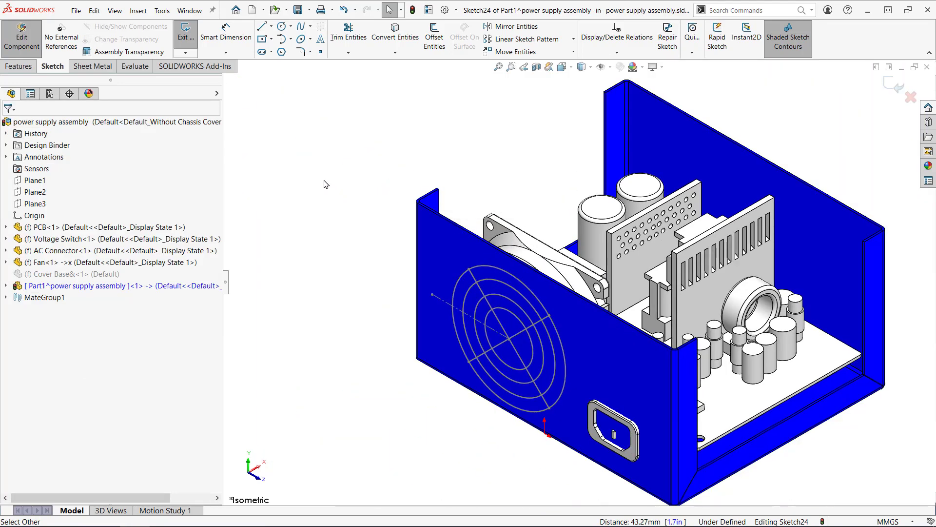
{"action": "mouse_move", "coordinate": [229, 96]}
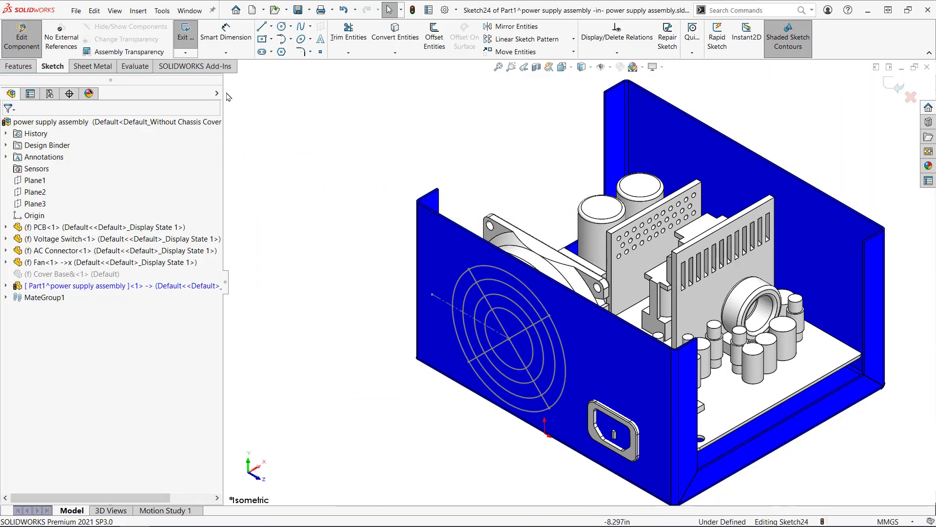
Start a Vent with the outer circle as boundary and a 1.5 mm fillet radius
{"action": "left_click", "coordinate": [93, 66]}
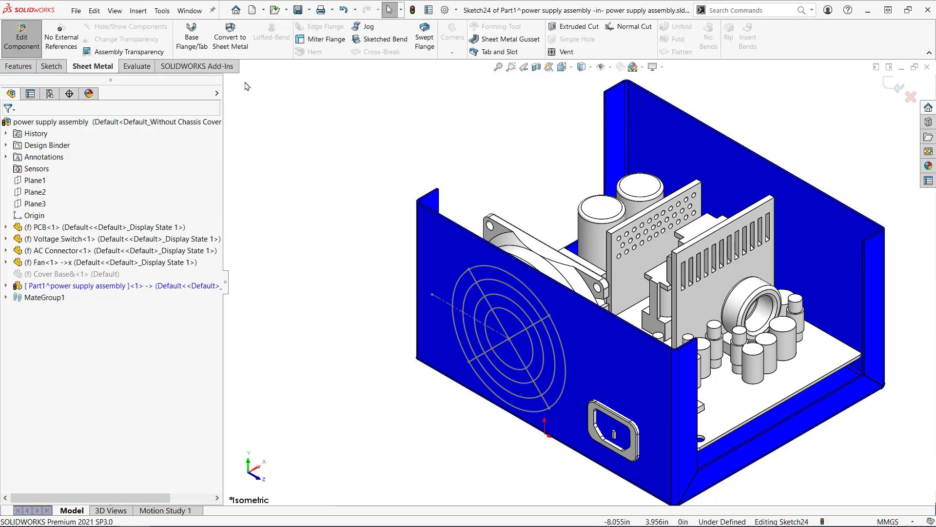
{"action": "left_click", "coordinate": [564, 52]}
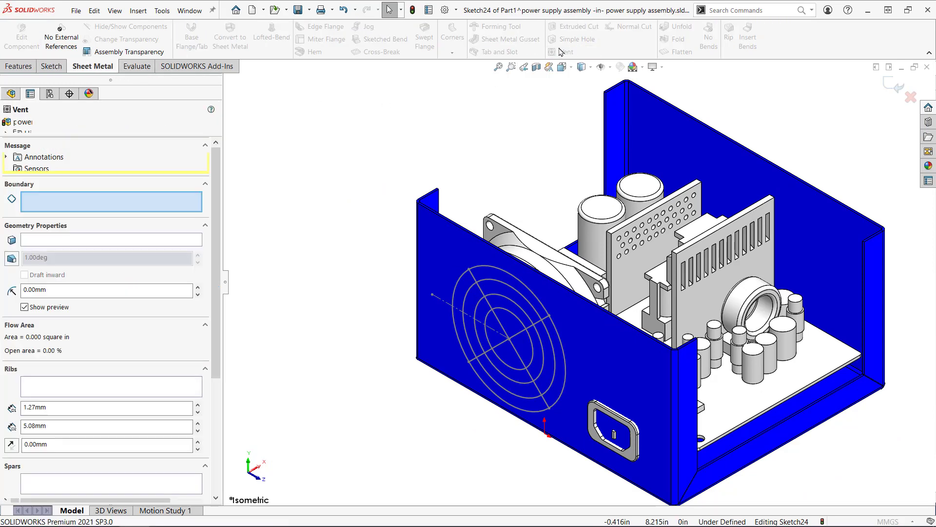
{"action": "left_click", "coordinate": [507, 338]}
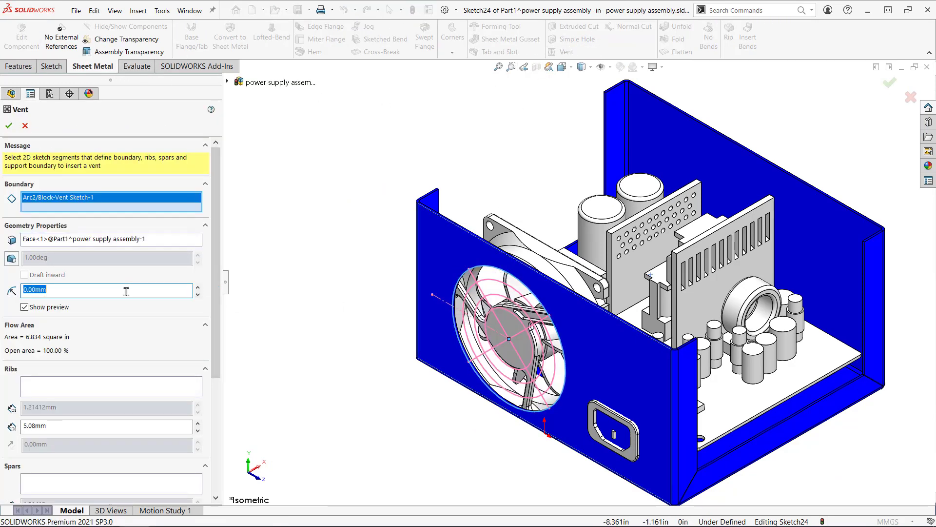
{"action": "type", "text": "1.5"}
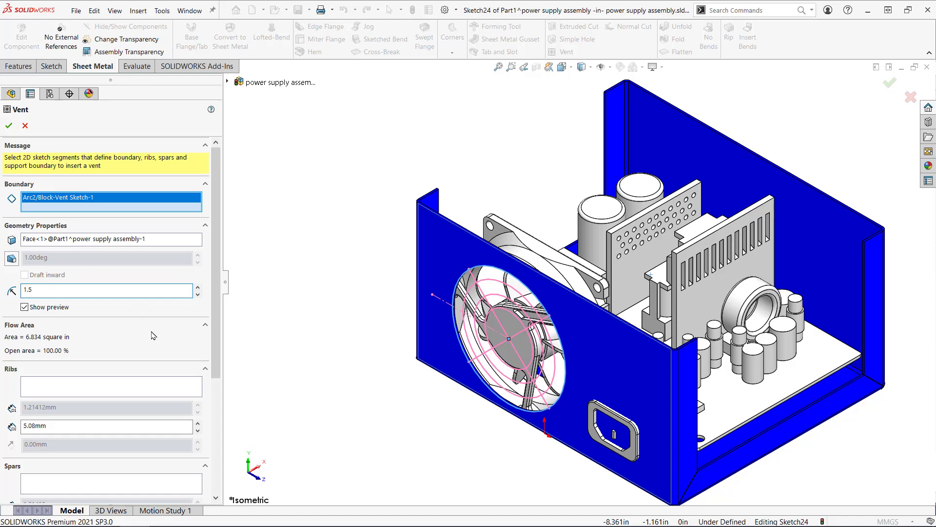
Use the crossing lines as 3 mm ribs and create the vent cut
{"action": "left_click", "coordinate": [110, 386]}
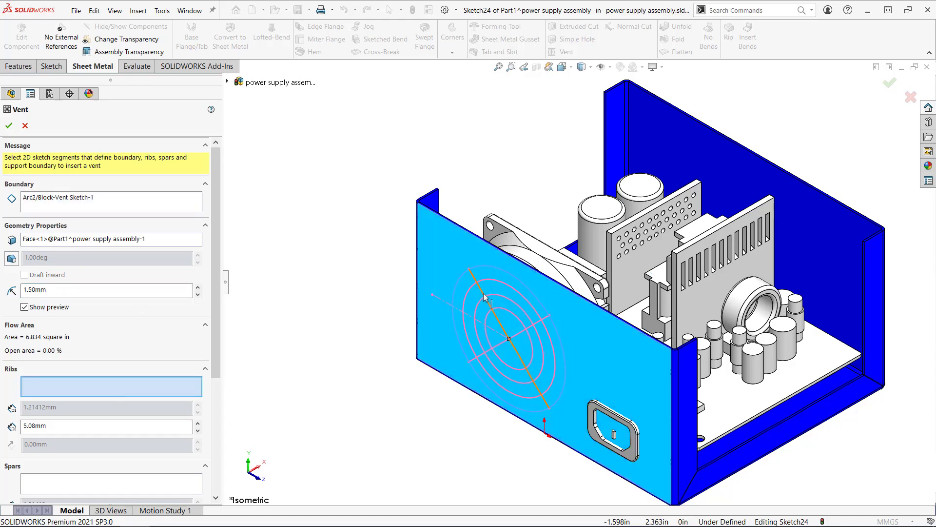
{"action": "left_click", "coordinate": [520, 338]}
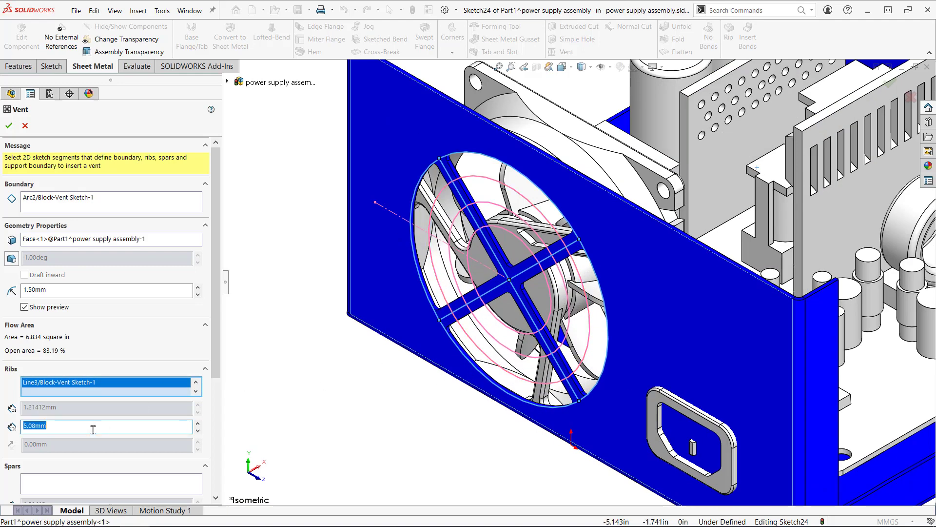
{"action": "type", "text": "3"}
{"action": "type", "text": "2"}
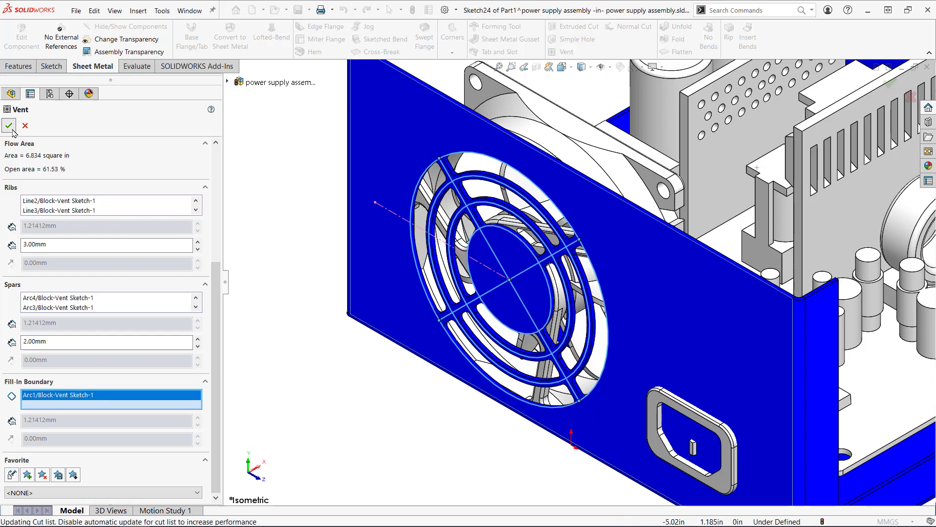
{"action": "left_click", "coordinate": [9, 126]}
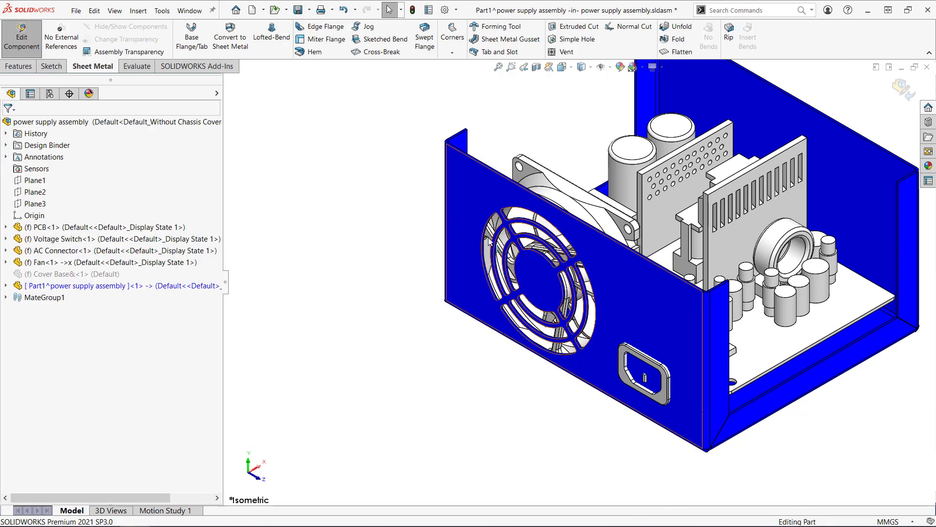
Begin a sketch normal to the front wall face and hide the enclosure body
{"action": "right_click", "coordinate": [549, 269]}
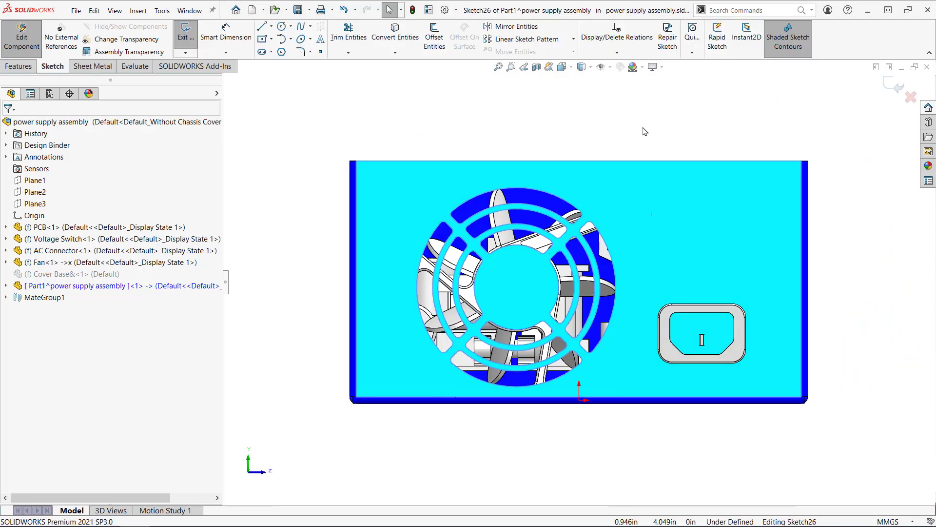
{"action": "mouse_move", "coordinate": [373, 216]}
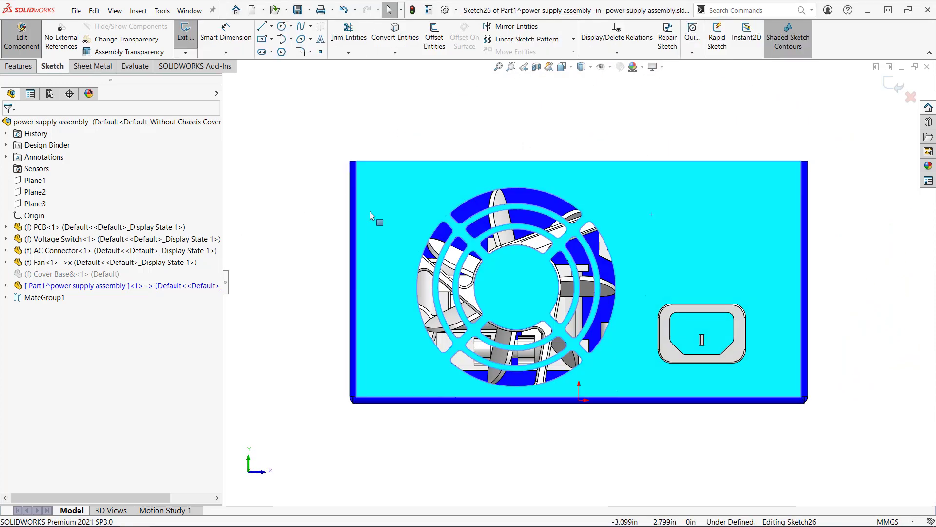
{"action": "right_click", "coordinate": [387, 196]}
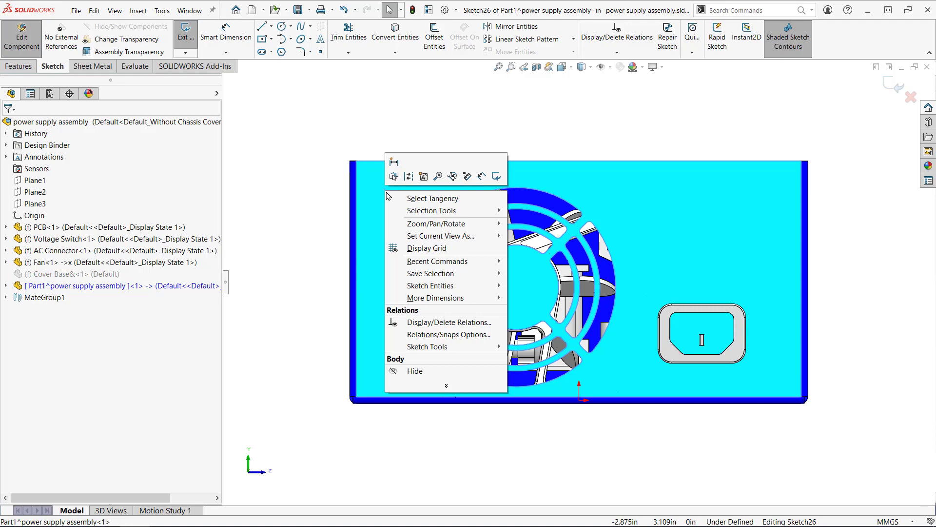
{"action": "left_click", "coordinate": [414, 371]}
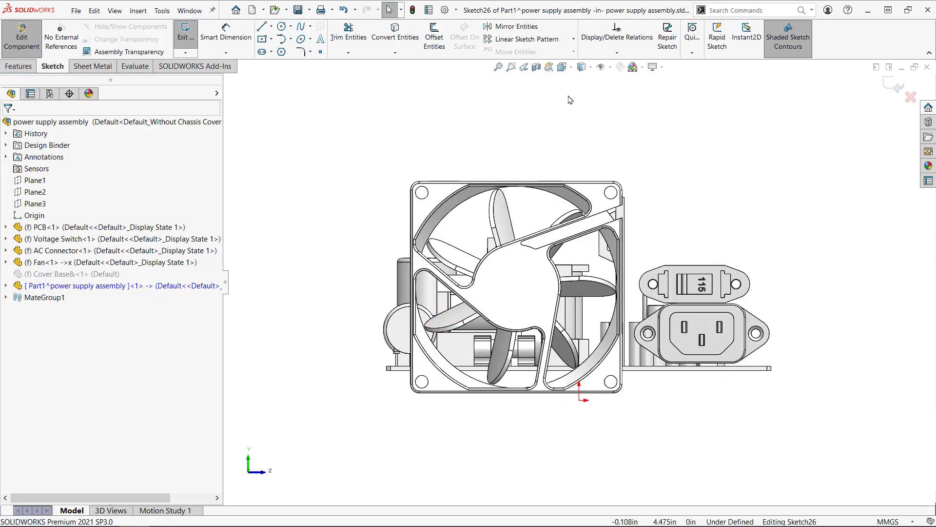
Convert the fan, voltage switch and AC connector mounting-hole edges into the sketch
{"action": "left_click", "coordinate": [394, 31]}
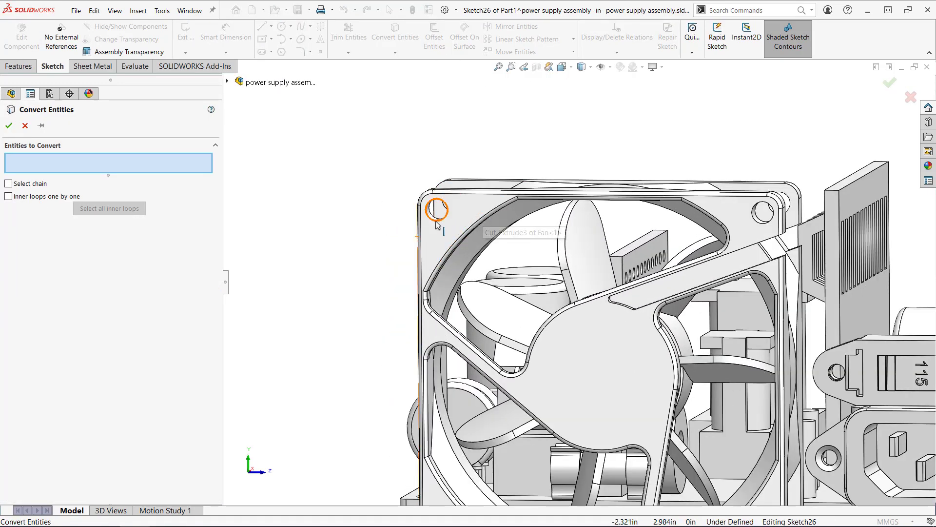
{"action": "left_click", "coordinate": [762, 213]}
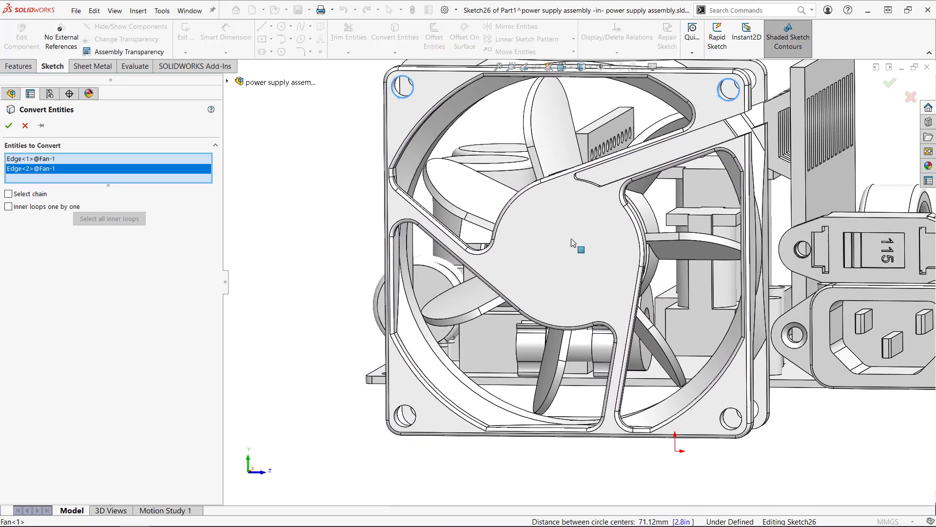
{"action": "left_click", "coordinate": [787, 335]}
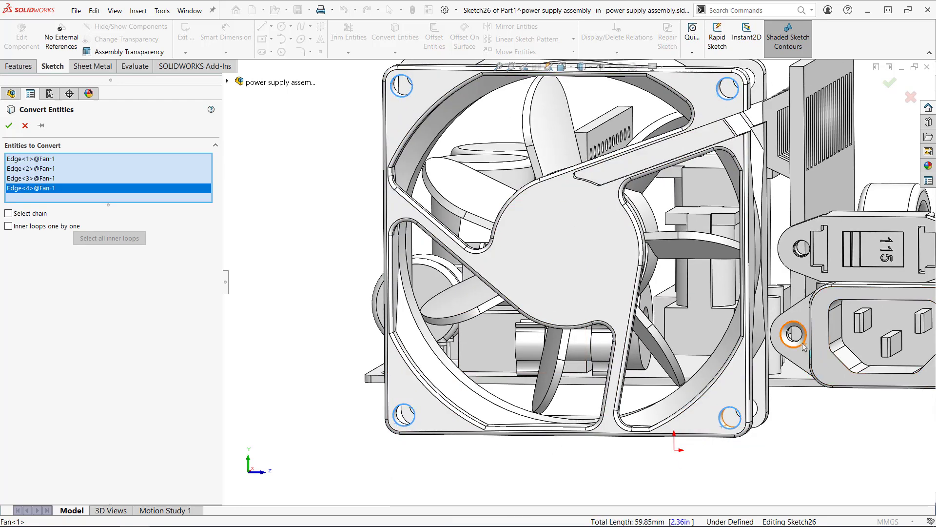
{"action": "left_click", "coordinate": [833, 256]}
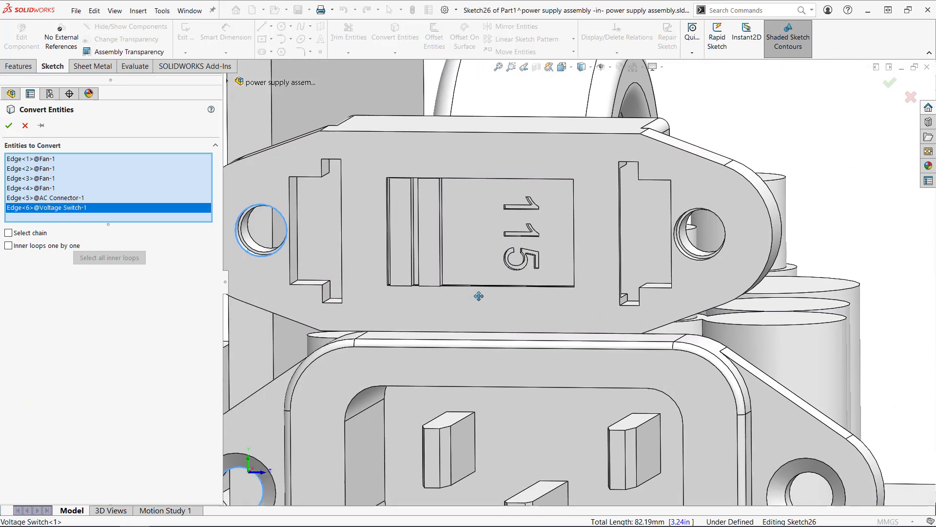
{"action": "left_click", "coordinate": [689, 233]}
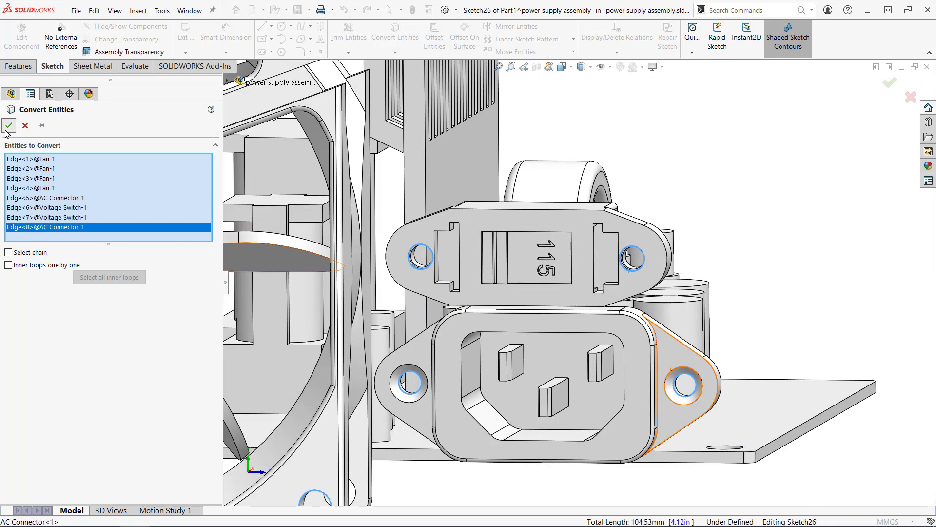
{"action": "left_click", "coordinate": [9, 126]}
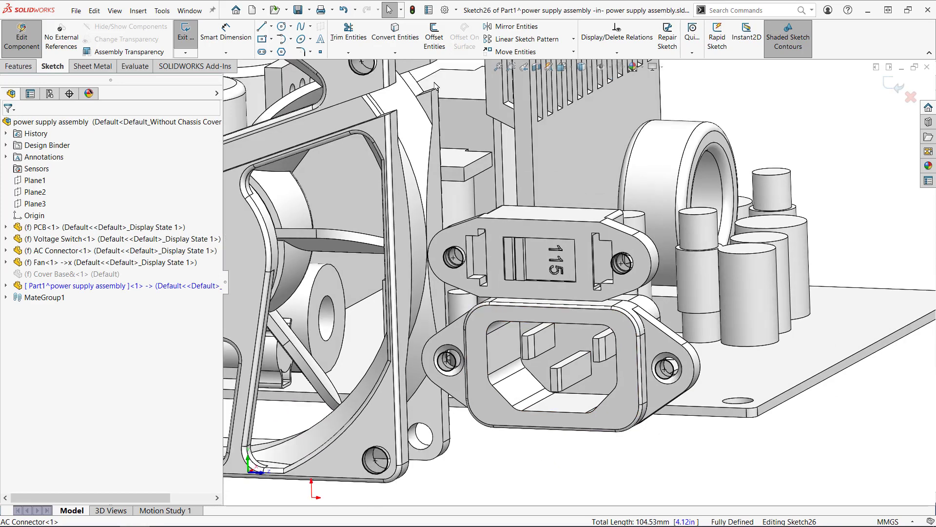
Add intersection curves of the fan and connector bodies, then view the wall from the Front
{"action": "left_click", "coordinate": [395, 53]}
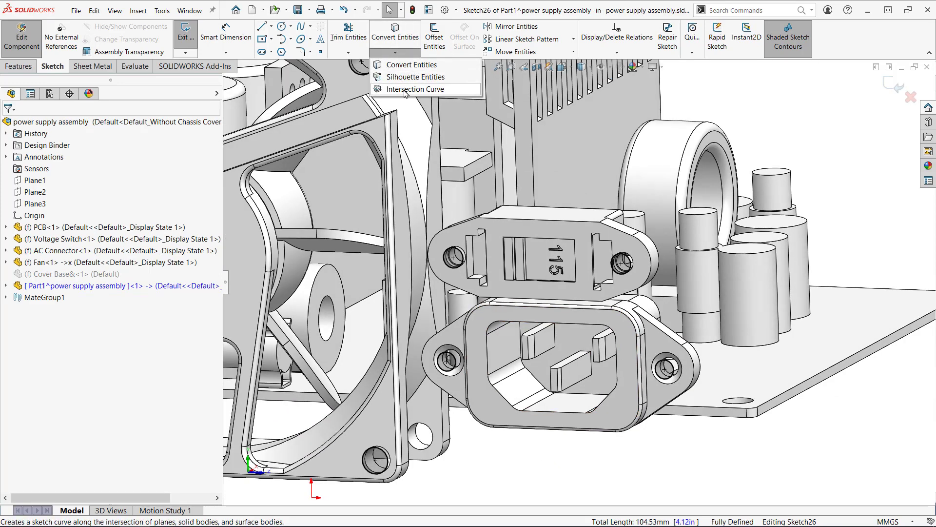
{"action": "left_click", "coordinate": [411, 89]}
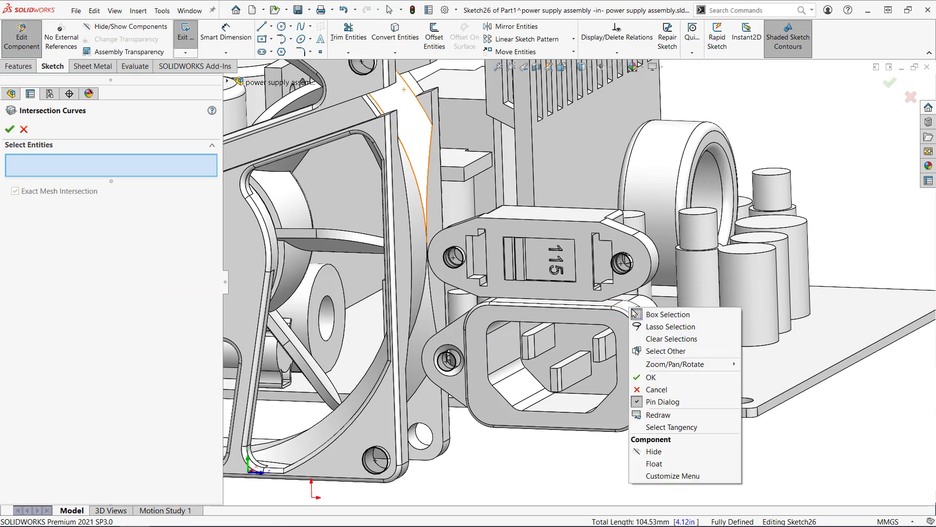
{"action": "mouse_move", "coordinate": [672, 377]}
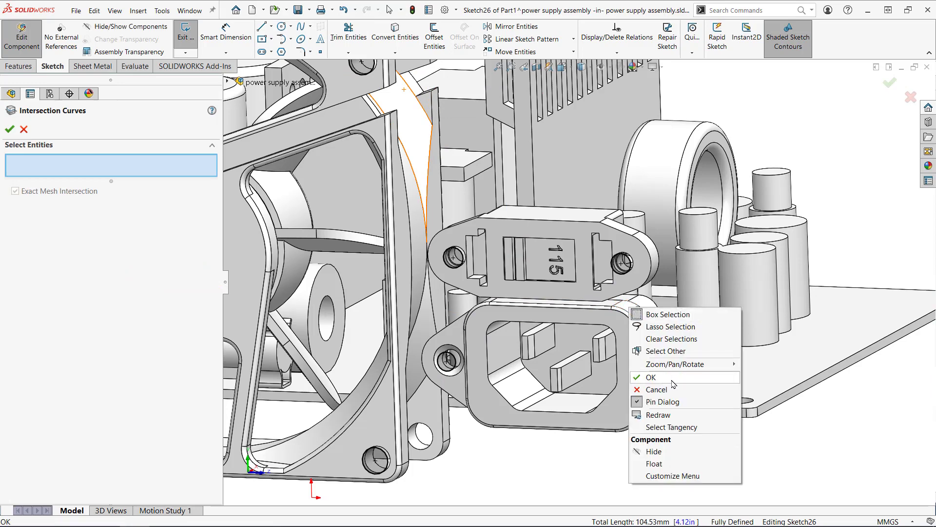
{"action": "left_click", "coordinate": [651, 376]}
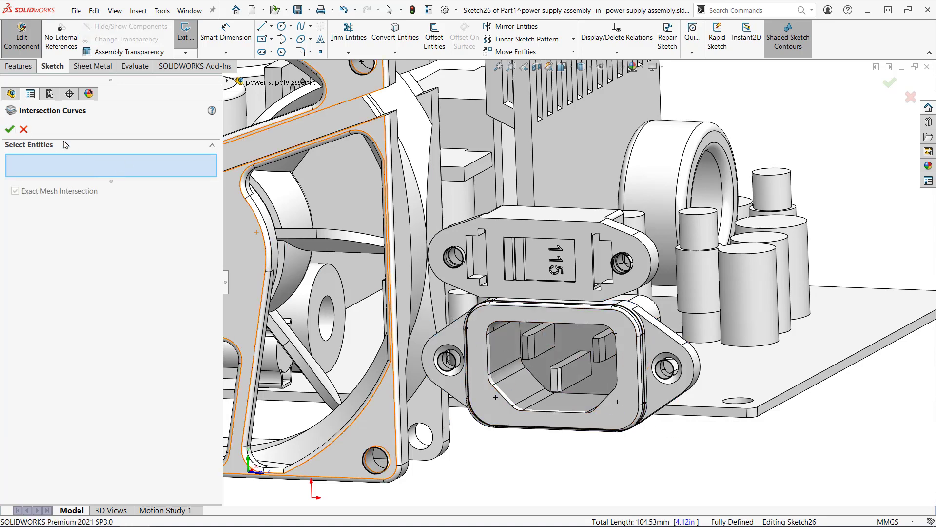
{"action": "left_click", "coordinate": [9, 129]}
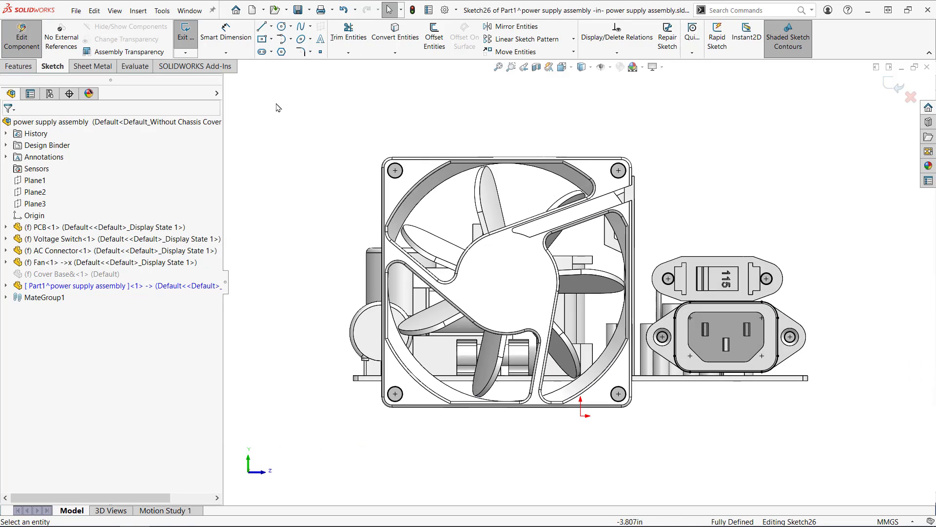
Draw a corner rectangle around the voltage switch body and exit the sketch
{"action": "left_click", "coordinate": [261, 39]}
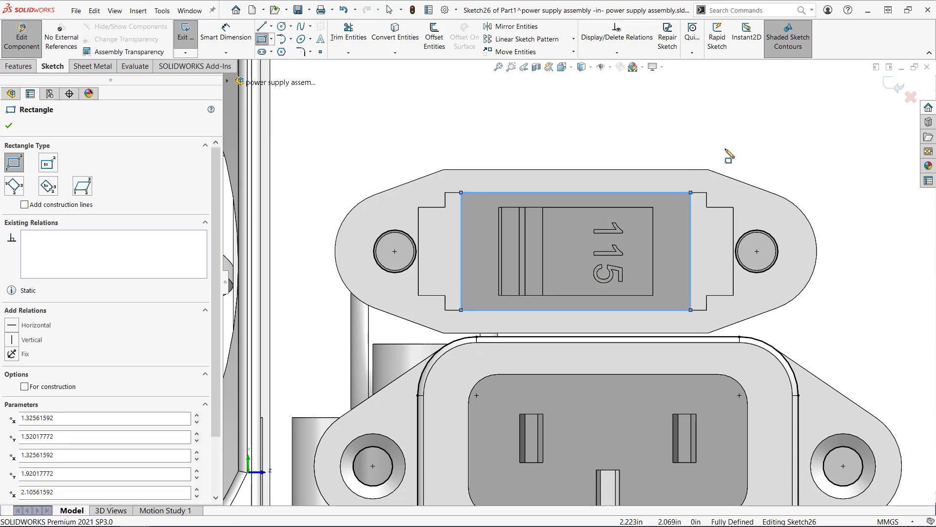
{"action": "left_click", "coordinate": [9, 126]}
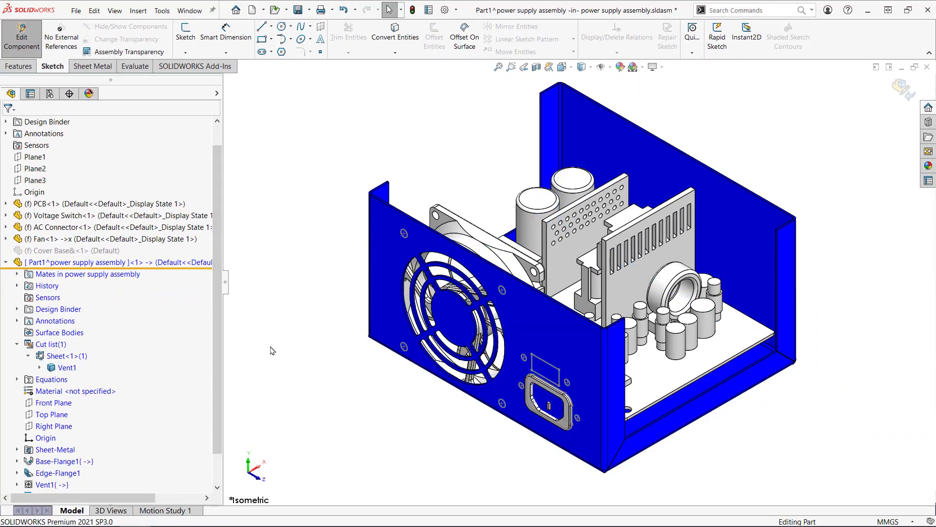
Extrude a cut from Sketch26 through the front wall for the switch and AC plug openings
{"action": "scroll", "scroll_direction": "down", "scroll_amount": 3}
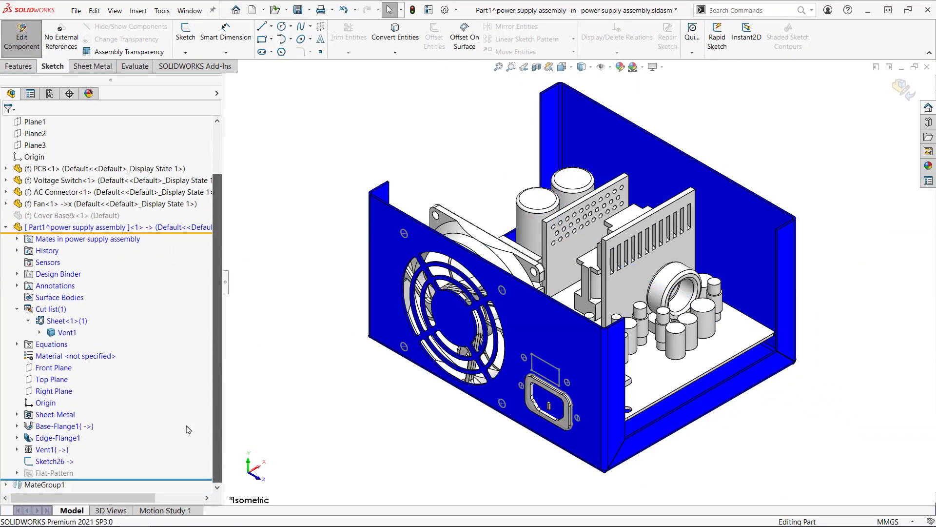
{"action": "left_click", "coordinate": [52, 460]}
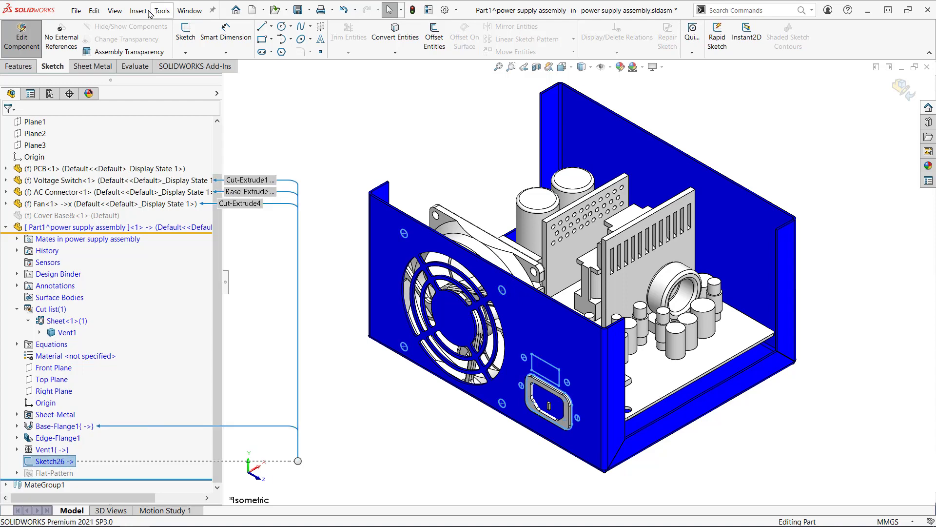
{"action": "left_click", "coordinate": [19, 67]}
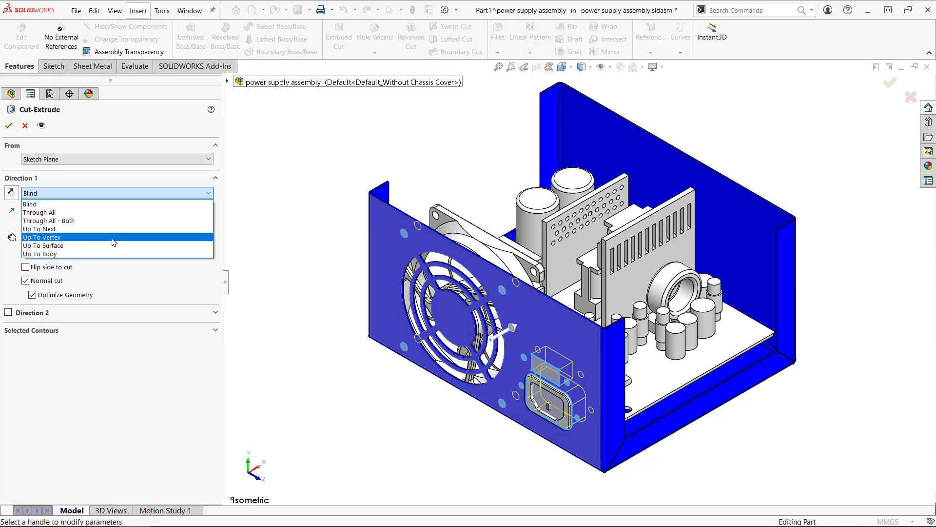
{"action": "left_click", "coordinate": [9, 126]}
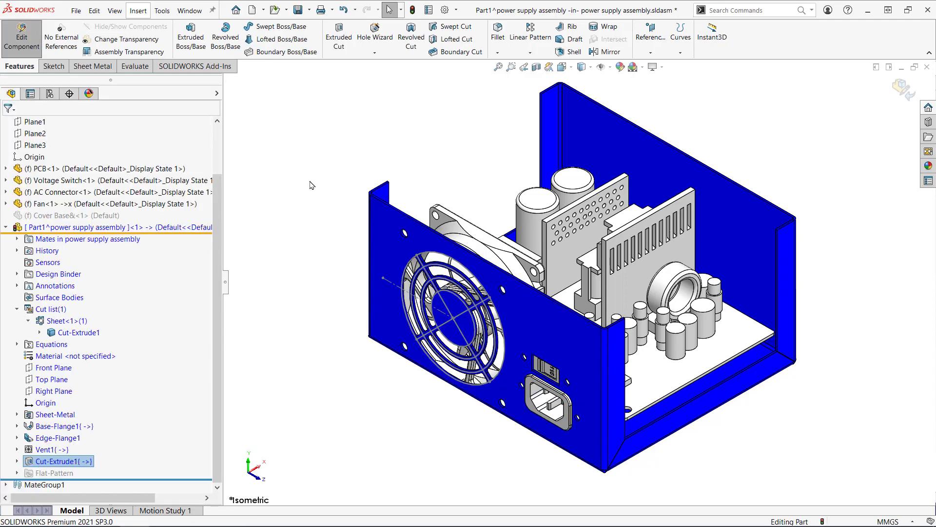
Add Hole Wizard #8 flat head countersunk holes on the bottom face, concentric with PCB holes
{"action": "left_click", "coordinate": [531, 324]}
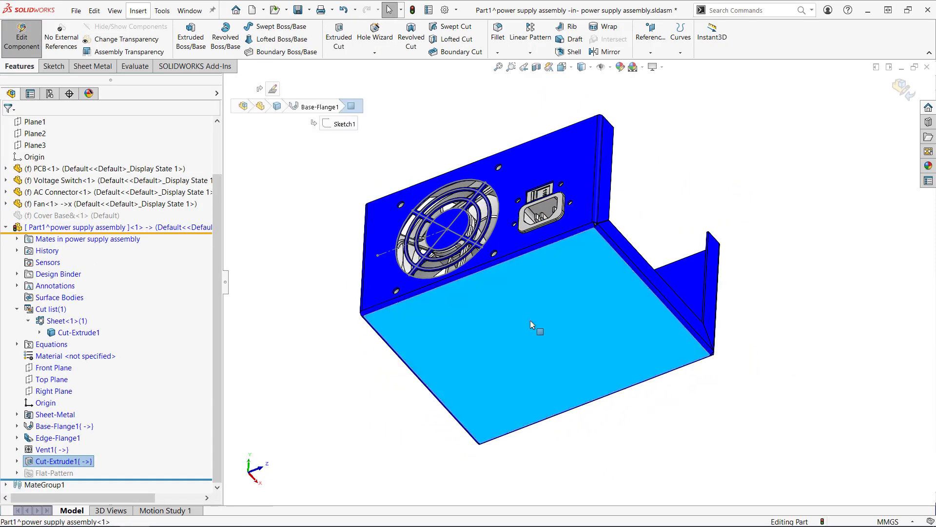
{"action": "left_click", "coordinate": [374, 33]}
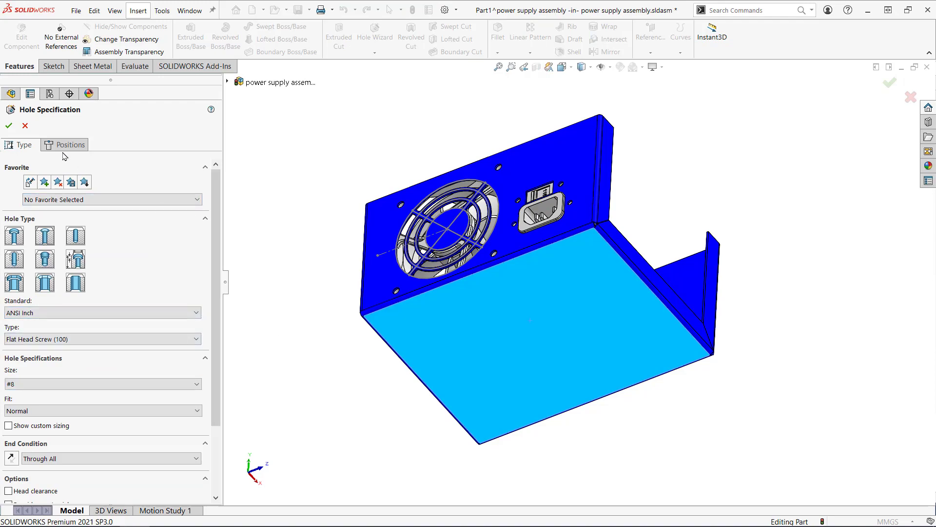
{"action": "left_click", "coordinate": [69, 144]}
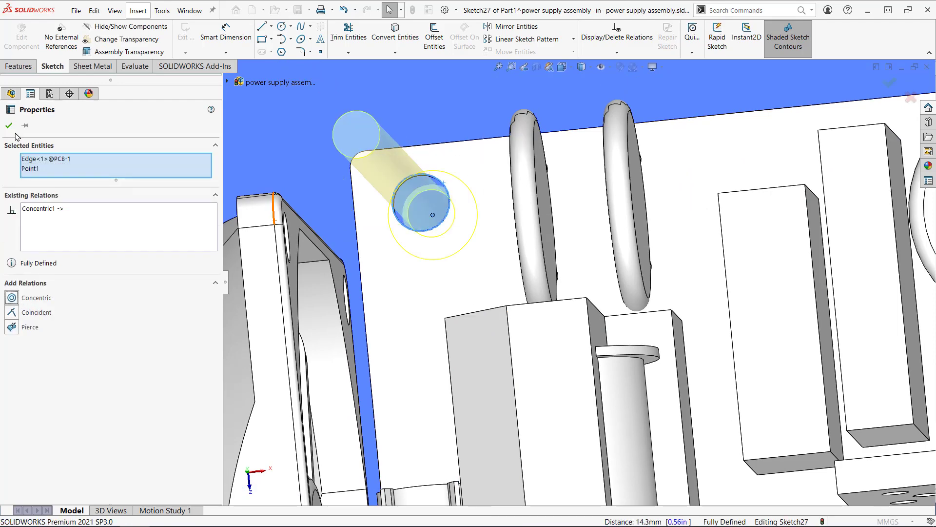
{"action": "left_click", "coordinate": [8, 126]}
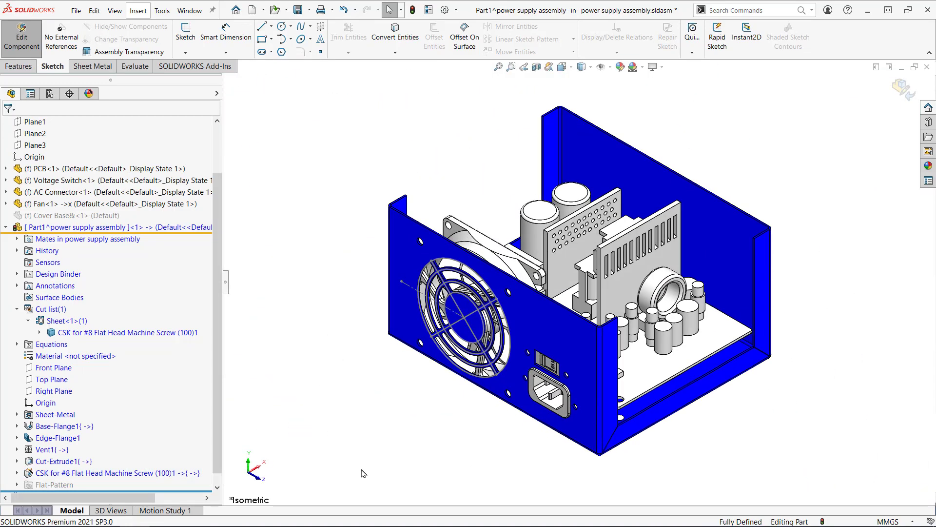
{"action": "mouse_move", "coordinate": [460, 422]}
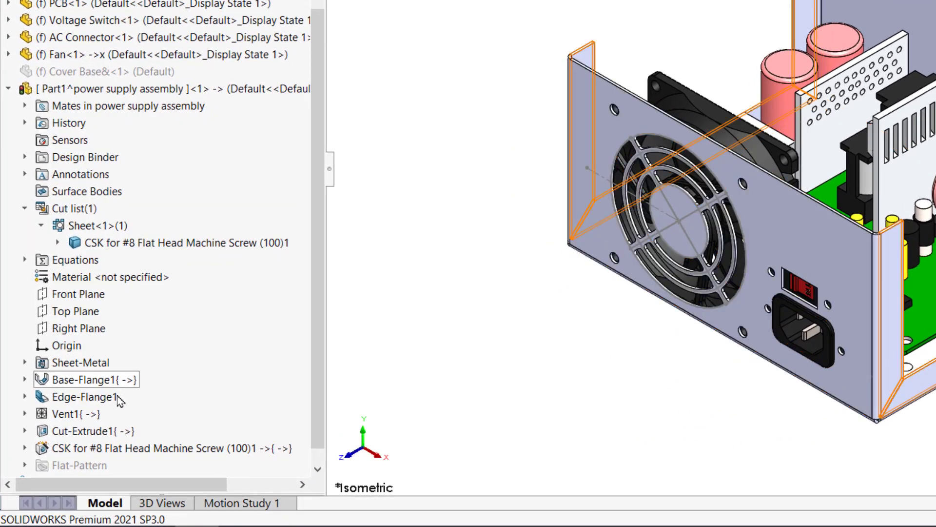
List the external references of Cut-Extrude1, showing in-context links to the AC connector
{"action": "left_click", "coordinate": [88, 430]}
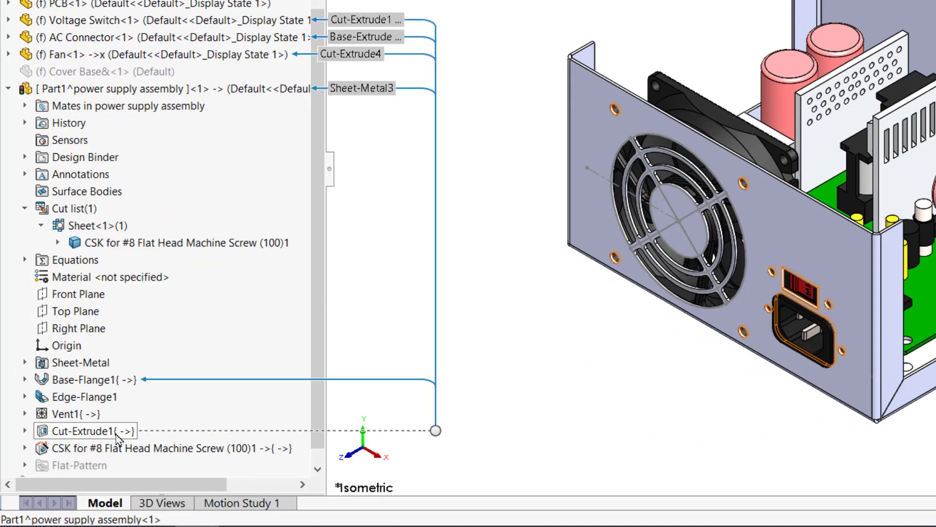
{"action": "right_click", "coordinate": [81, 430]}
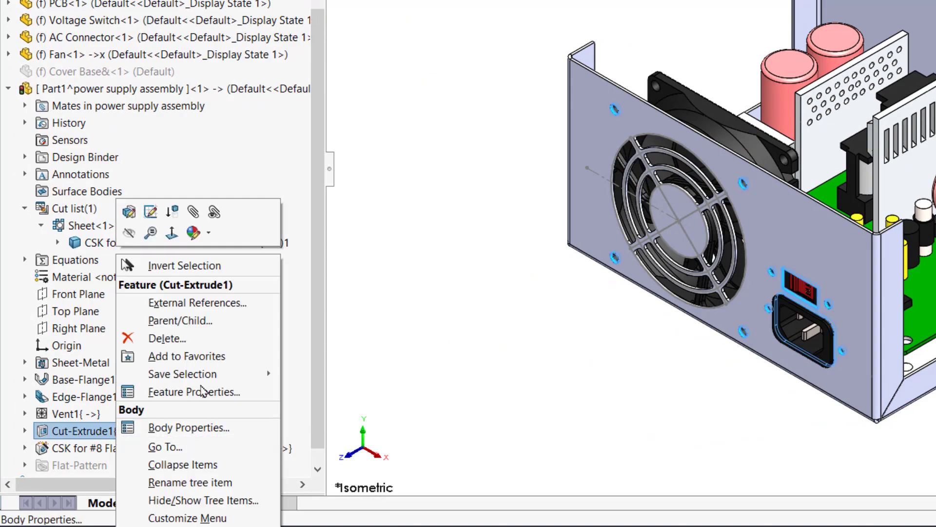
{"action": "left_click", "coordinate": [198, 303]}
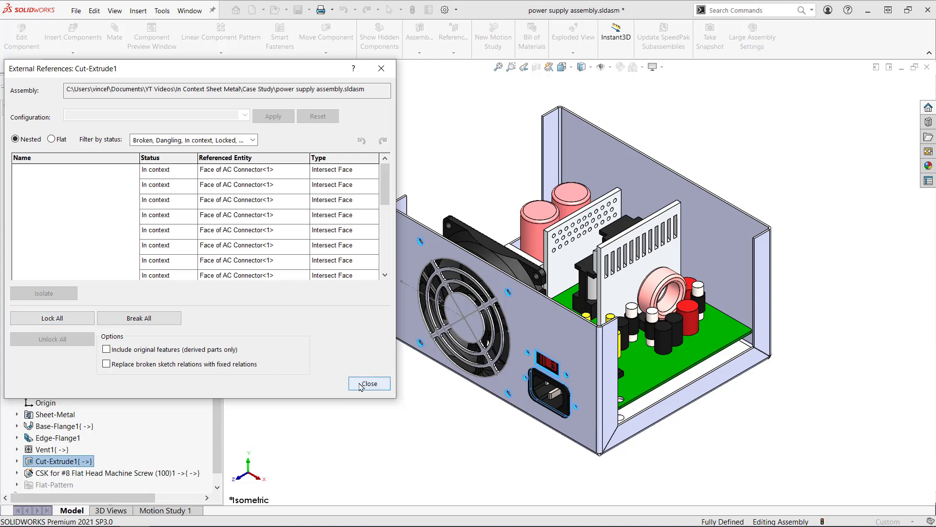
Save Part1 to an external file in the same folder as the assembly and open it alone
{"action": "left_click", "coordinate": [369, 383]}
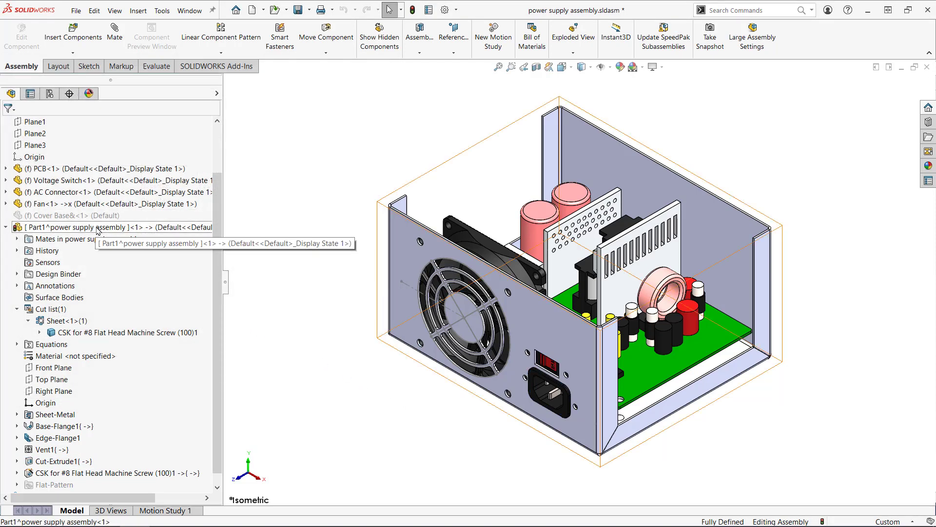
{"action": "right_click", "coordinate": [69, 227]}
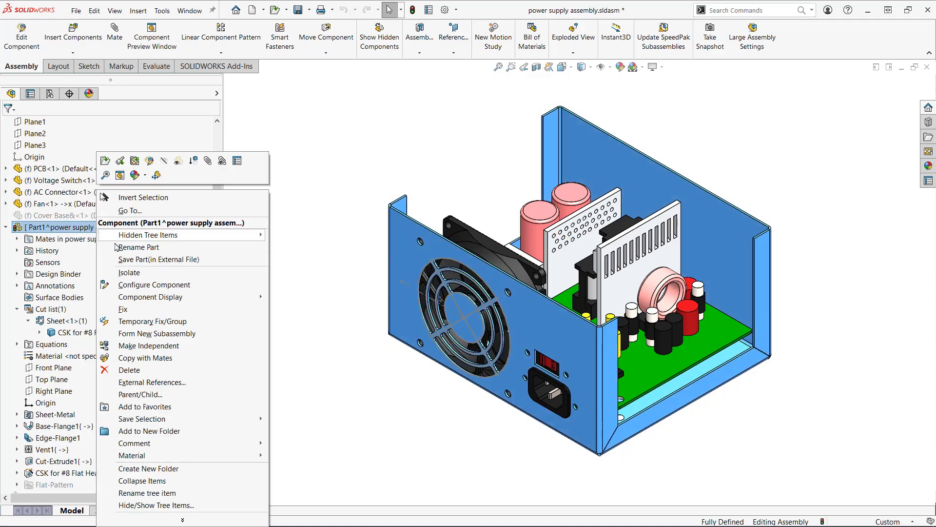
{"action": "left_click", "coordinate": [158, 259]}
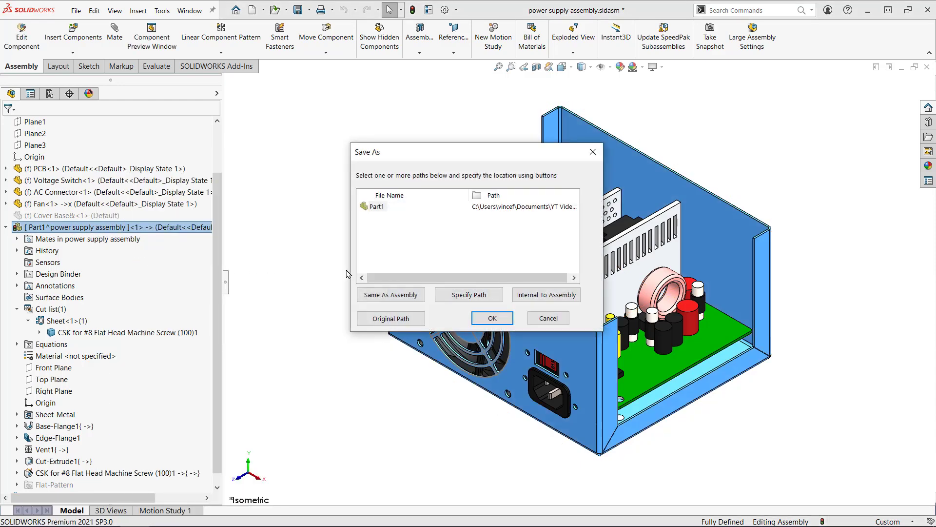
{"action": "mouse_move", "coordinate": [449, 301]}
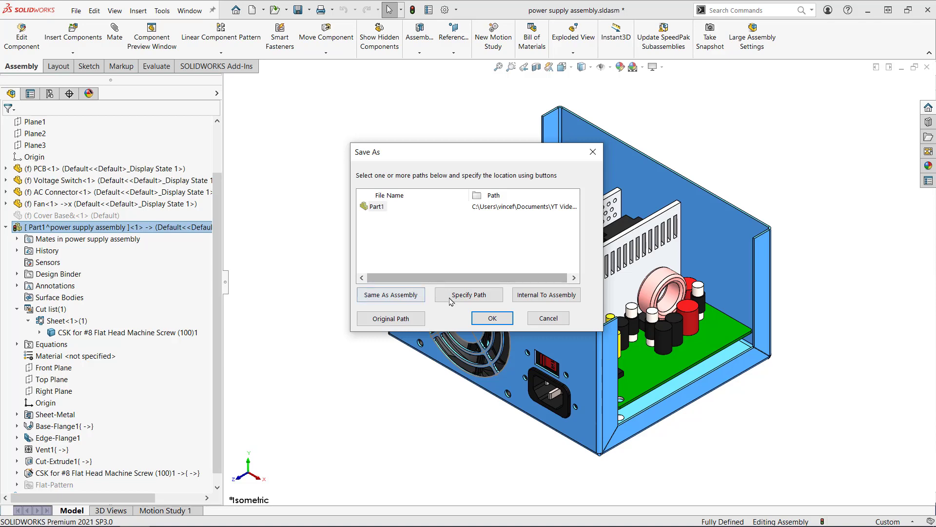
{"action": "left_click", "coordinate": [491, 318]}
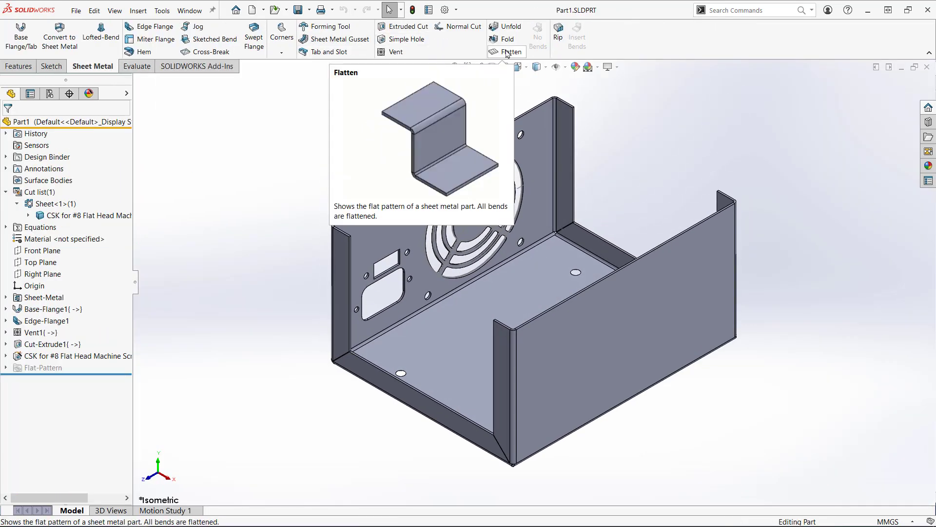
Flatten the enclosure to check its flat pattern, refold it, and start drawing Draw1 from the part
{"action": "left_click", "coordinate": [510, 52]}
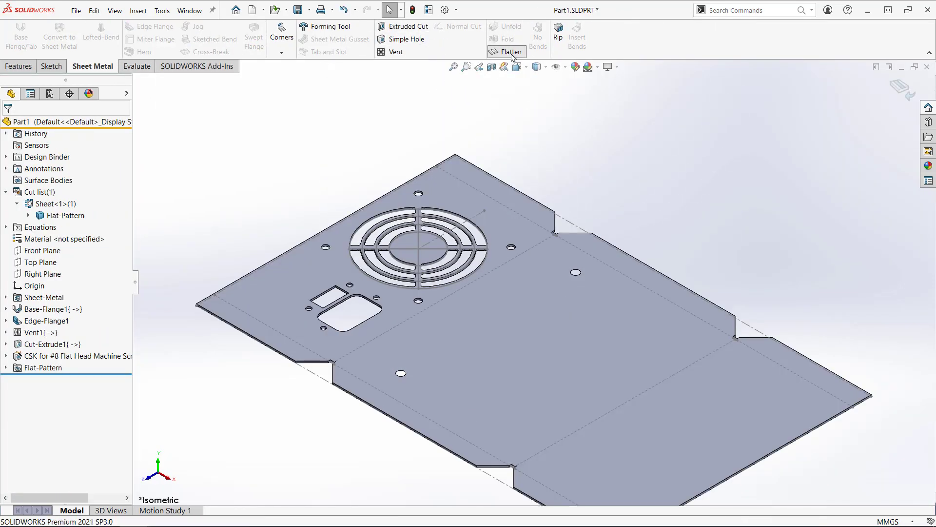
{"action": "left_click", "coordinate": [263, 9]}
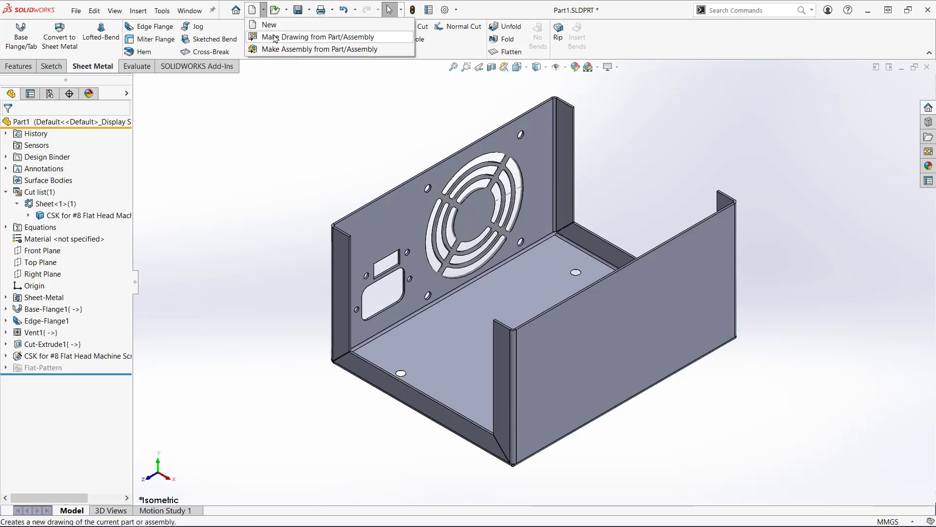
{"action": "left_click", "coordinate": [323, 37]}
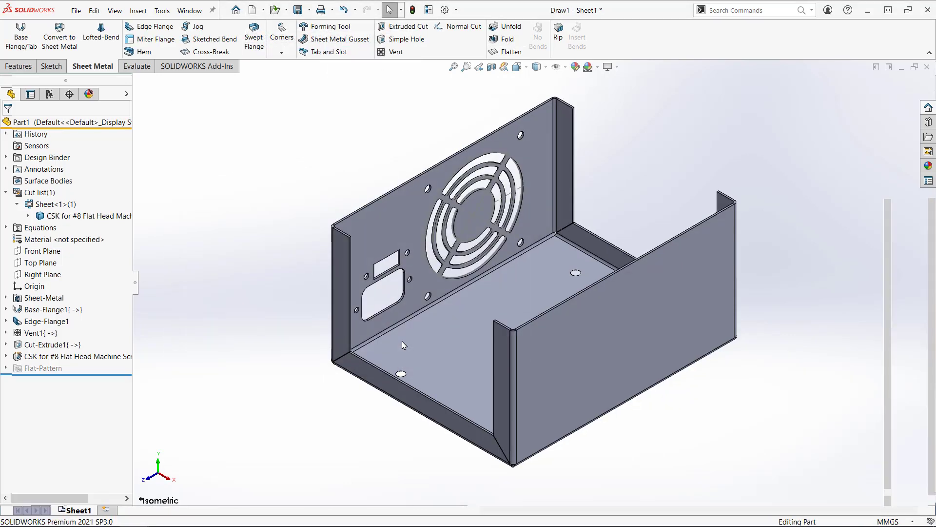